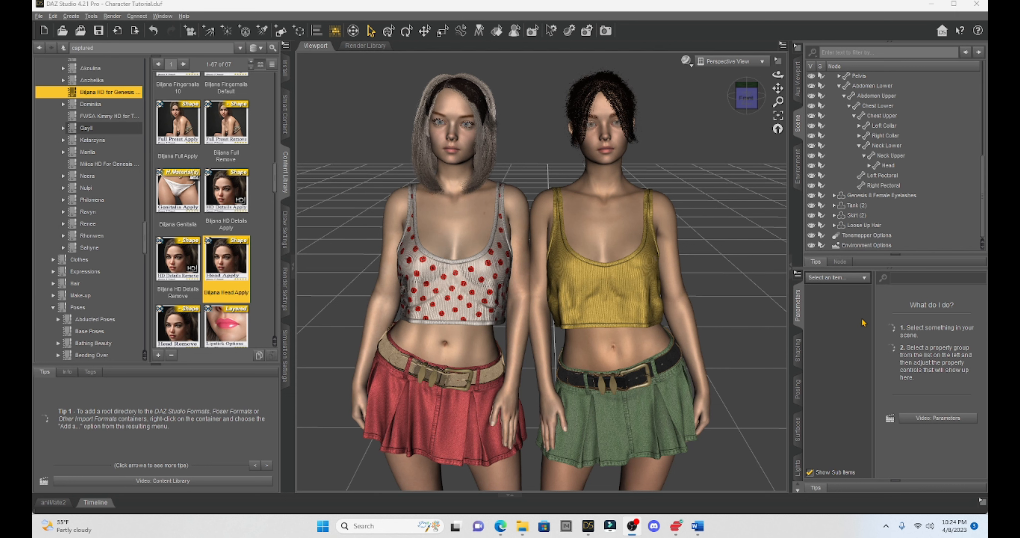
mouse_move(513, 162)
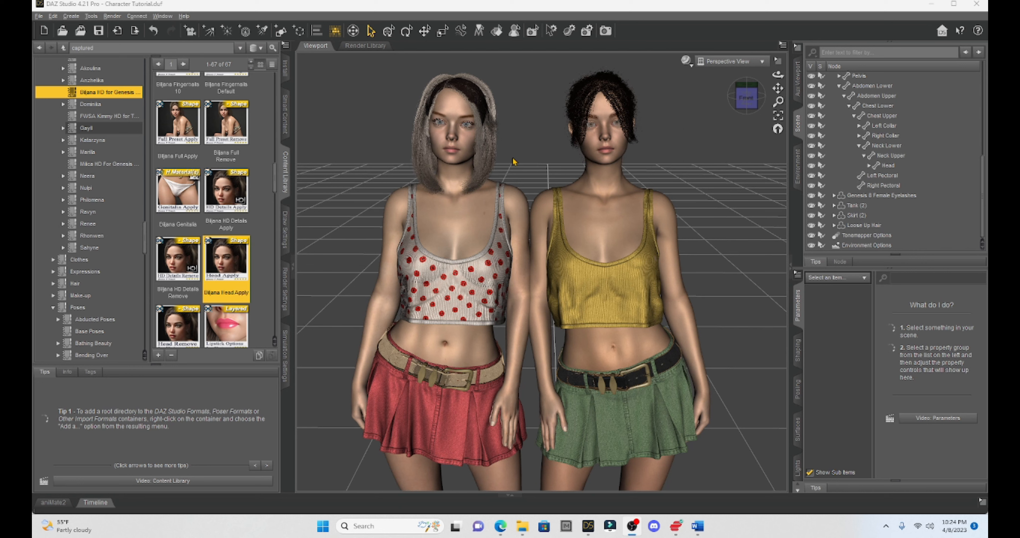
mouse_move(768, 184)
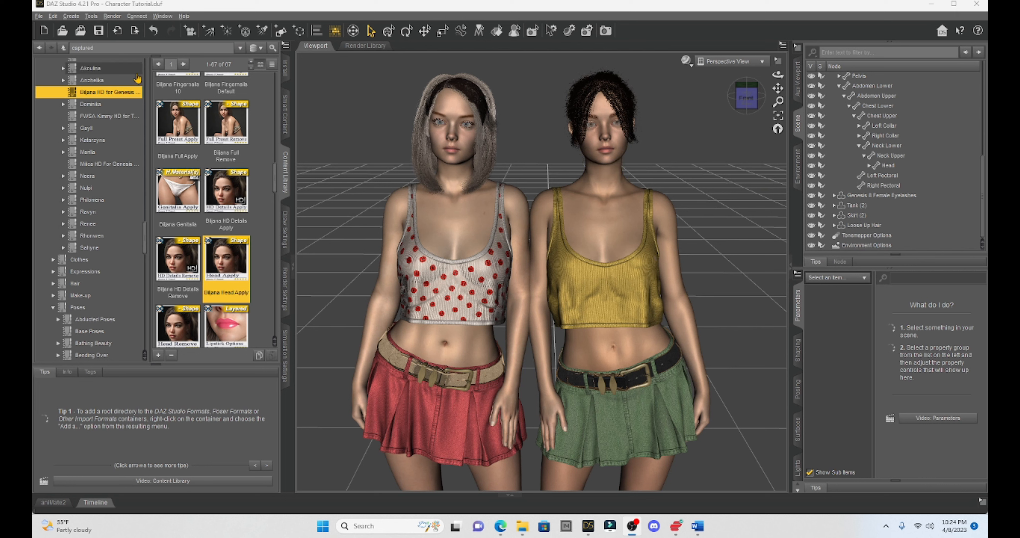
mouse_move(276, 177)
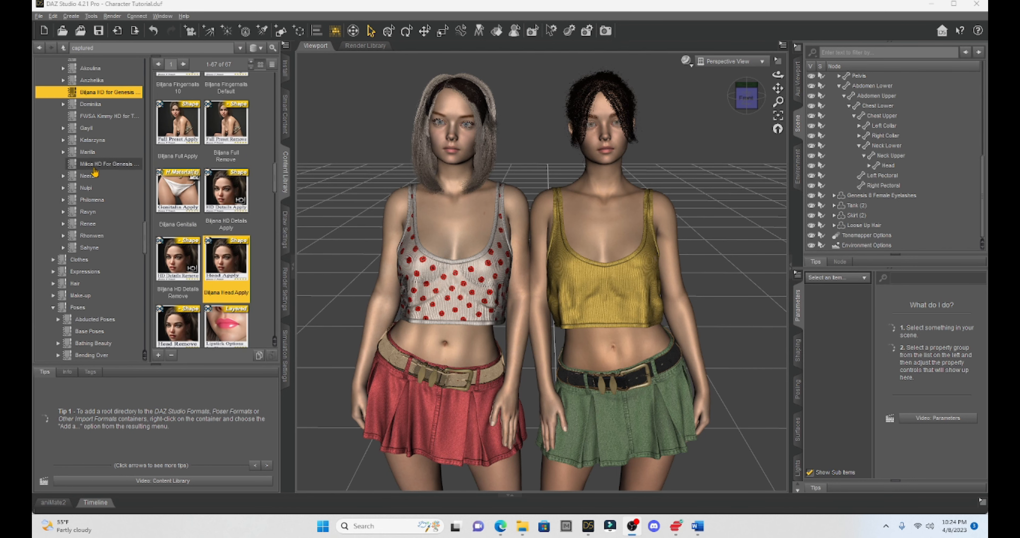
Step: Open the Milica HD for Genesis 8 character folder in the Content Library
left_click(109, 163)
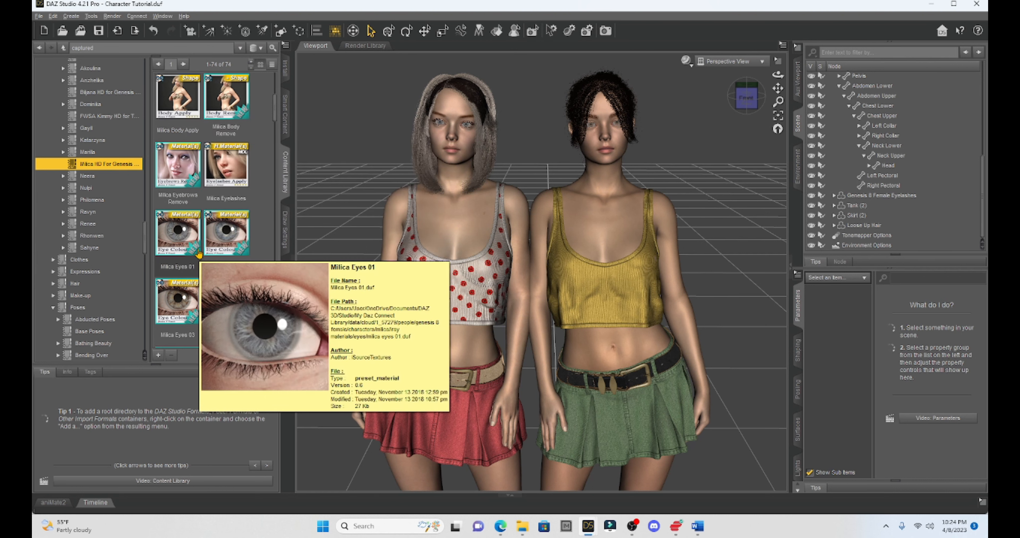
mouse_move(254, 195)
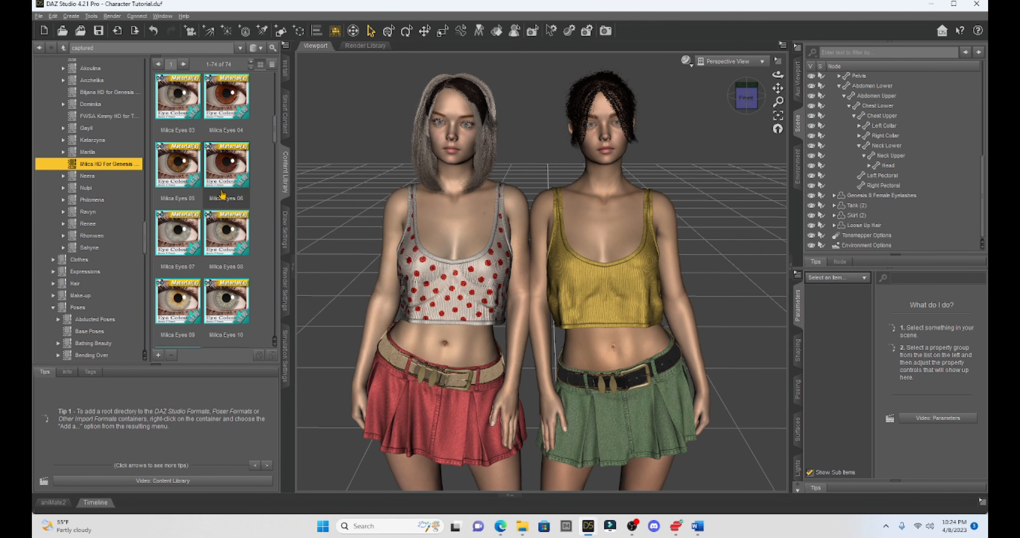
Step: Select the left Milica figure in the viewport and choose her Milica Eyes 02 preset
scroll("down", 3)
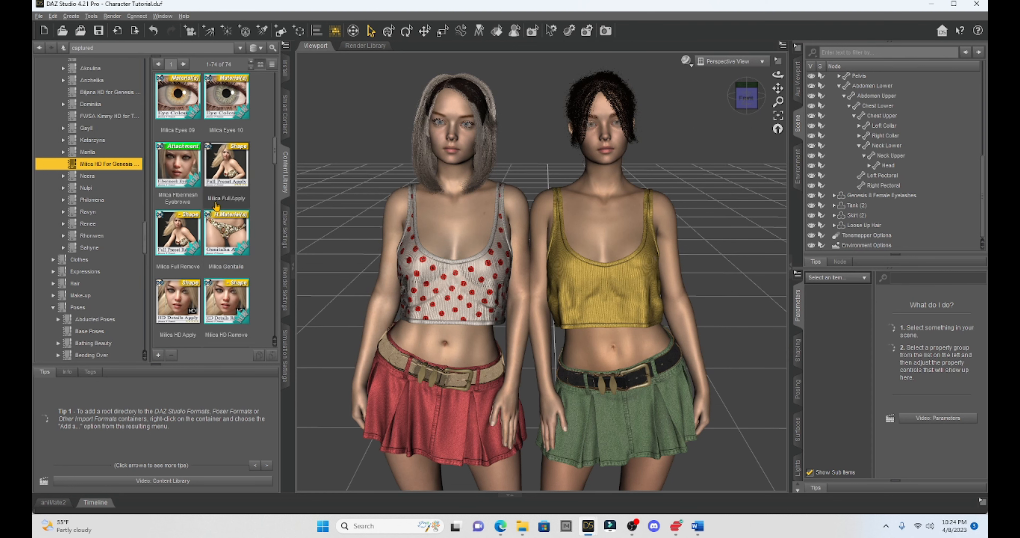
mouse_move(226, 233)
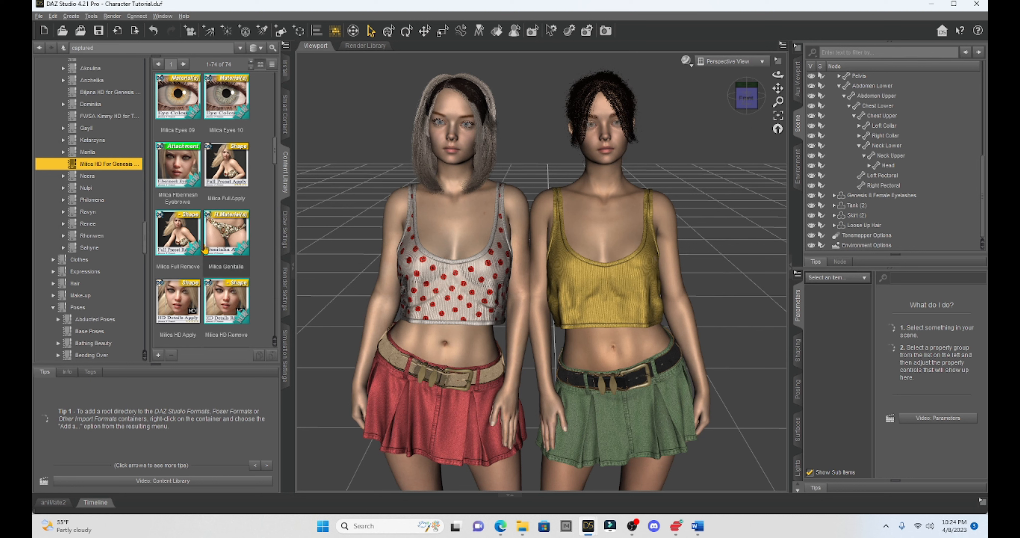
left_click(455, 114)
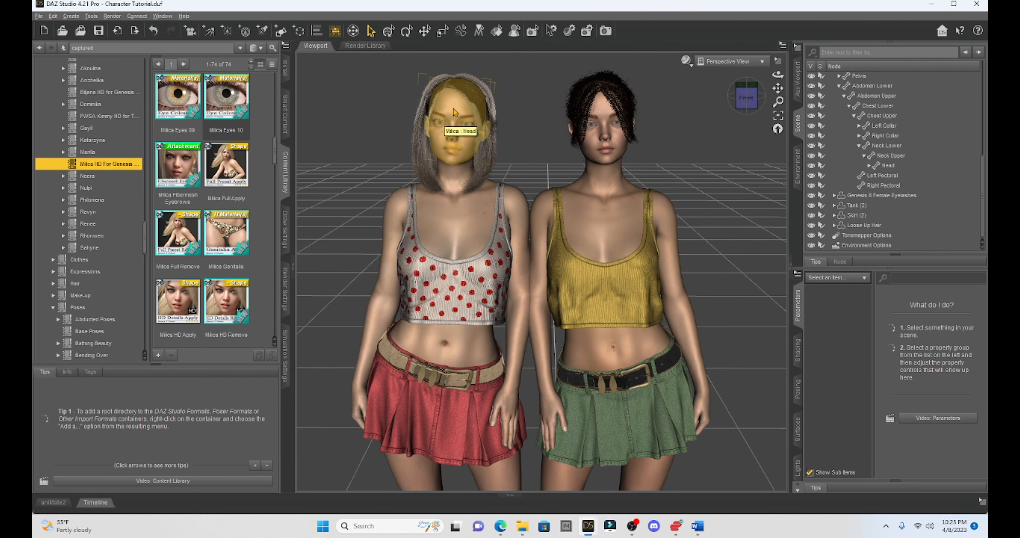
left_click(454, 117)
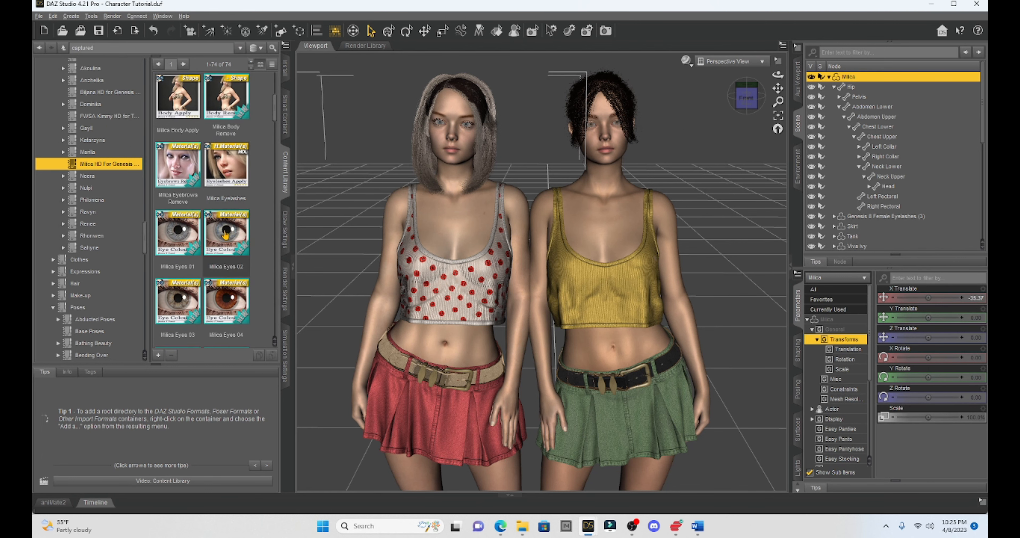
left_click(226, 232)
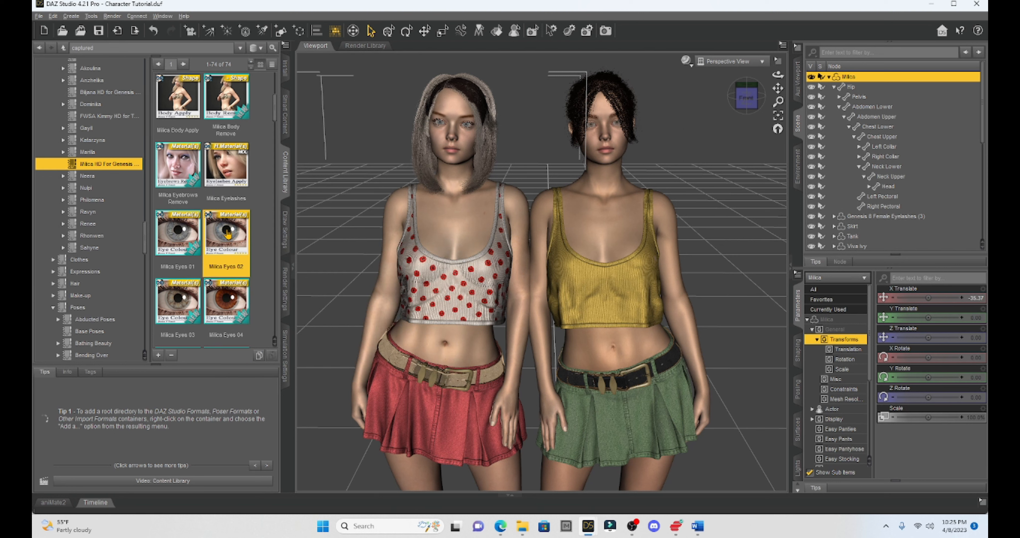
scroll("down", 3)
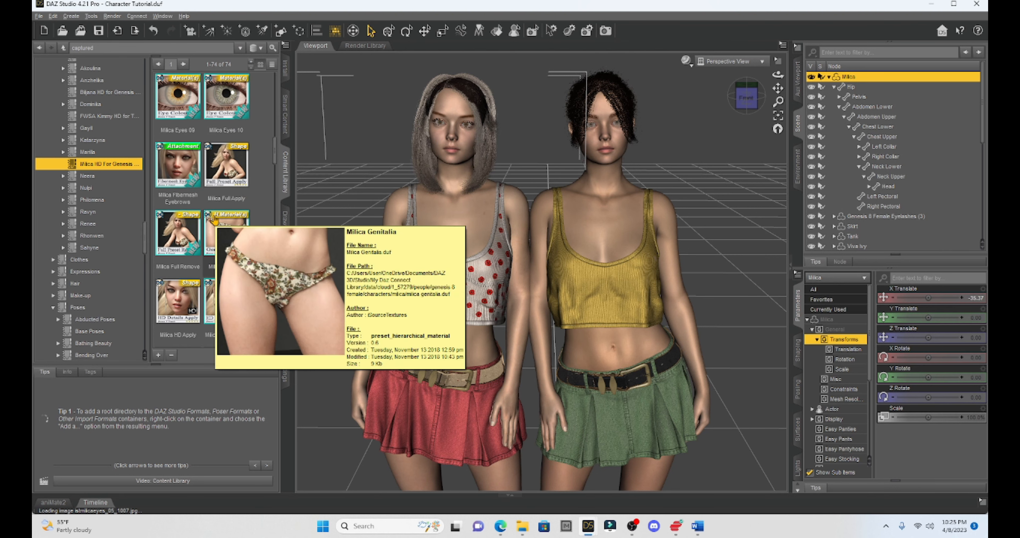
mouse_move(266, 150)
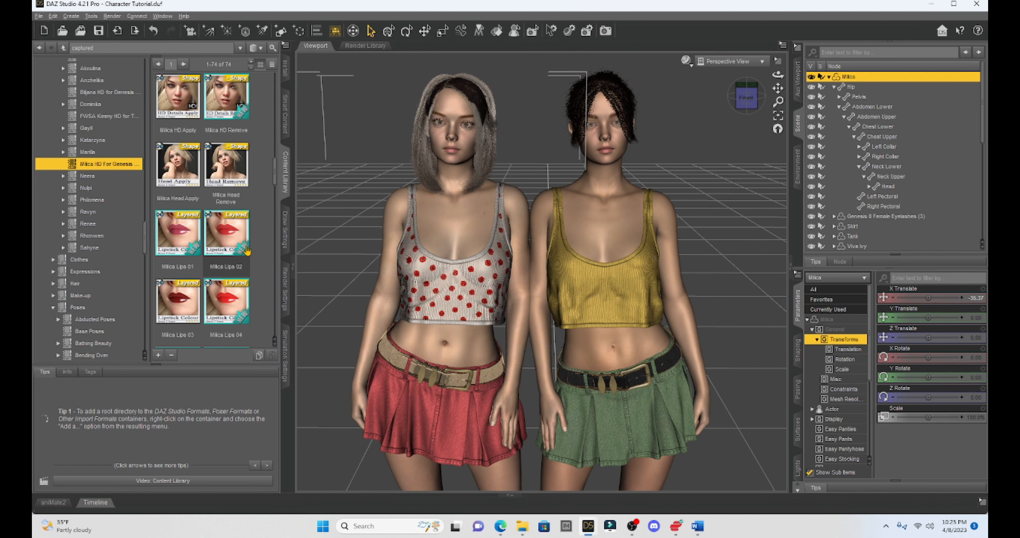
scroll("down", 3)
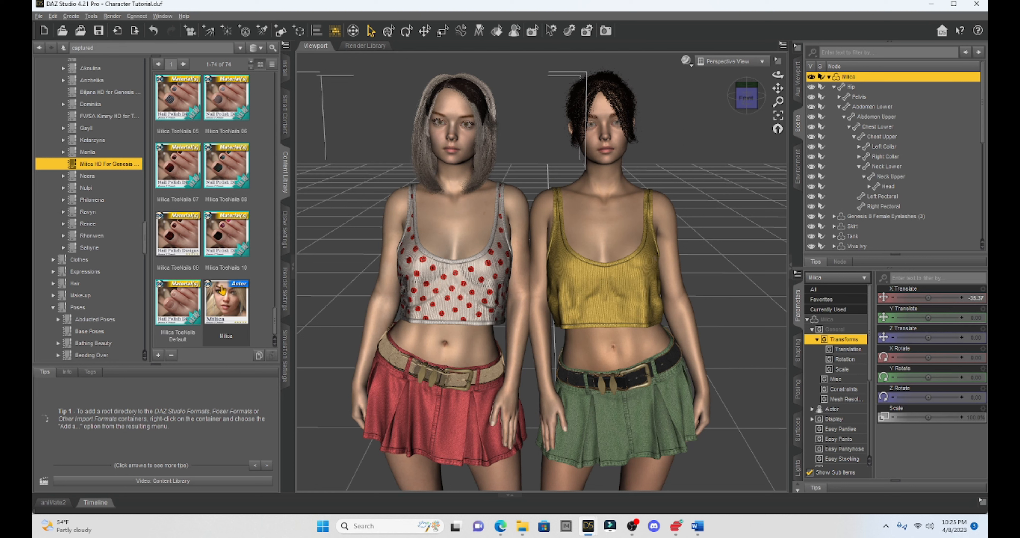
mouse_move(226, 304)
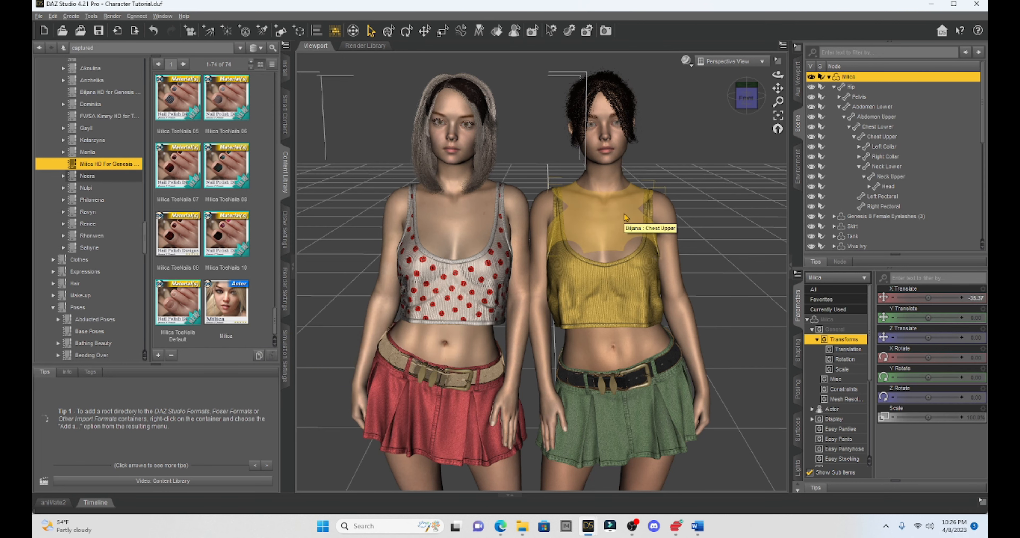
Step: Open the Biljana HD for Genesis 8 folder and browse its shape, head and lips presets
left_click(110, 92)
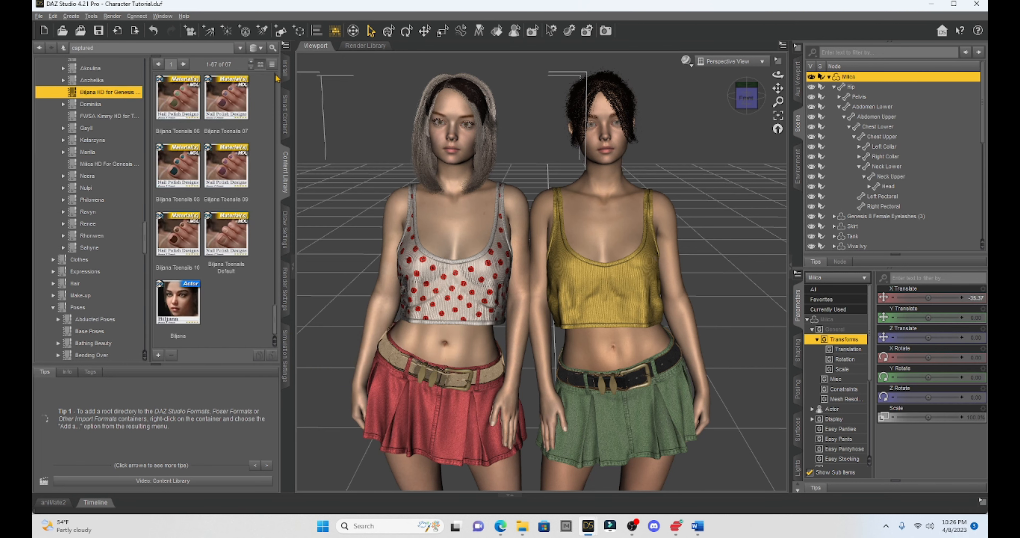
mouse_move(188, 308)
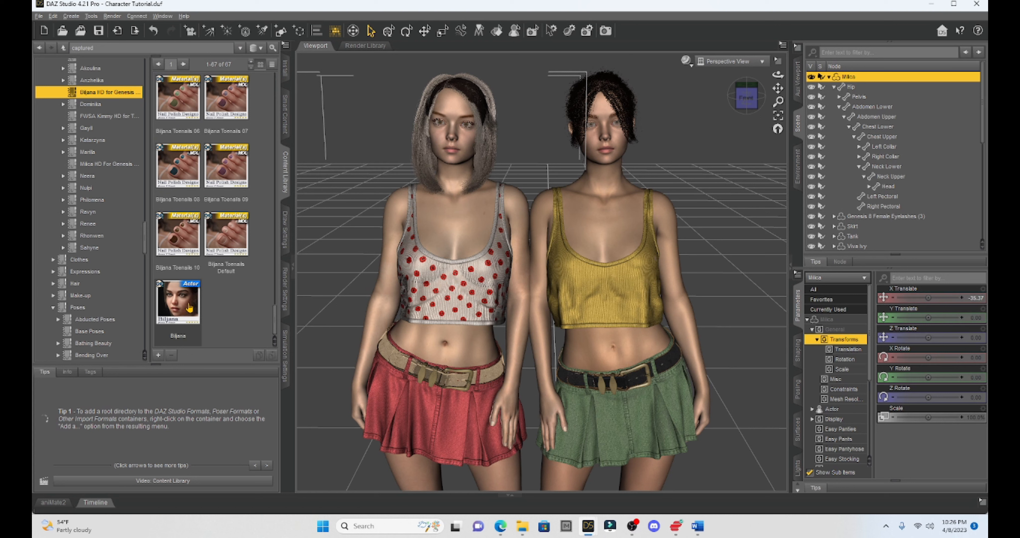
mouse_move(226, 319)
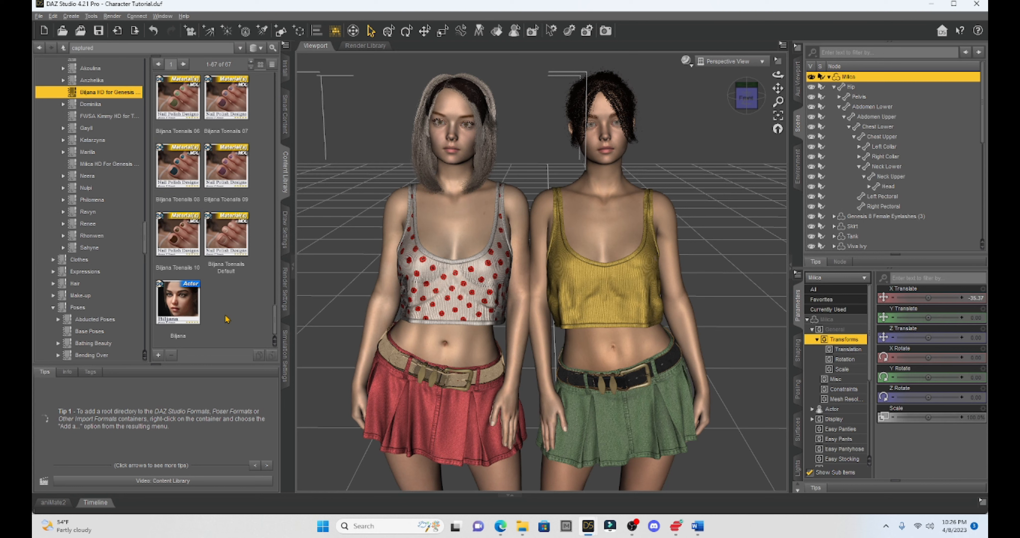
mouse_move(269, 199)
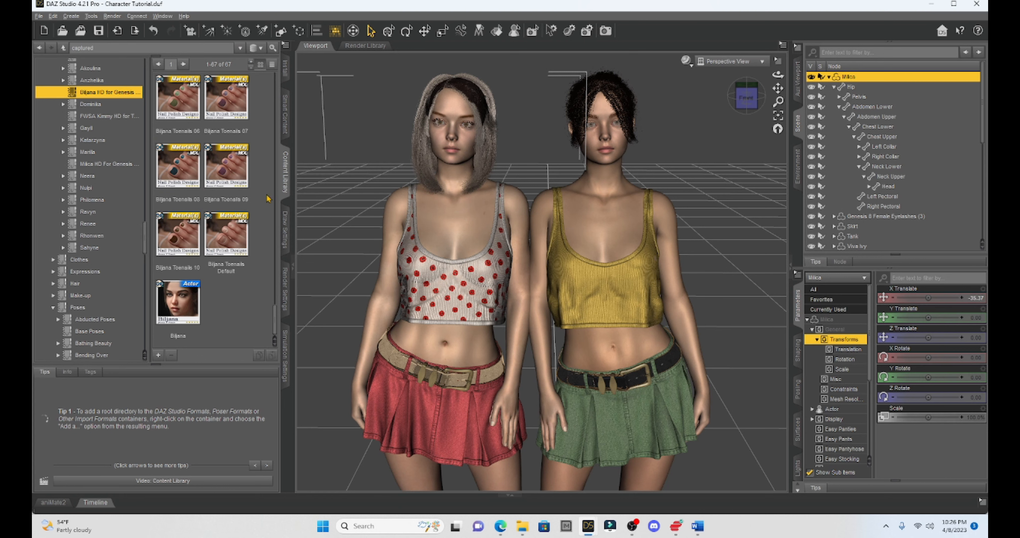
scroll("down", 3)
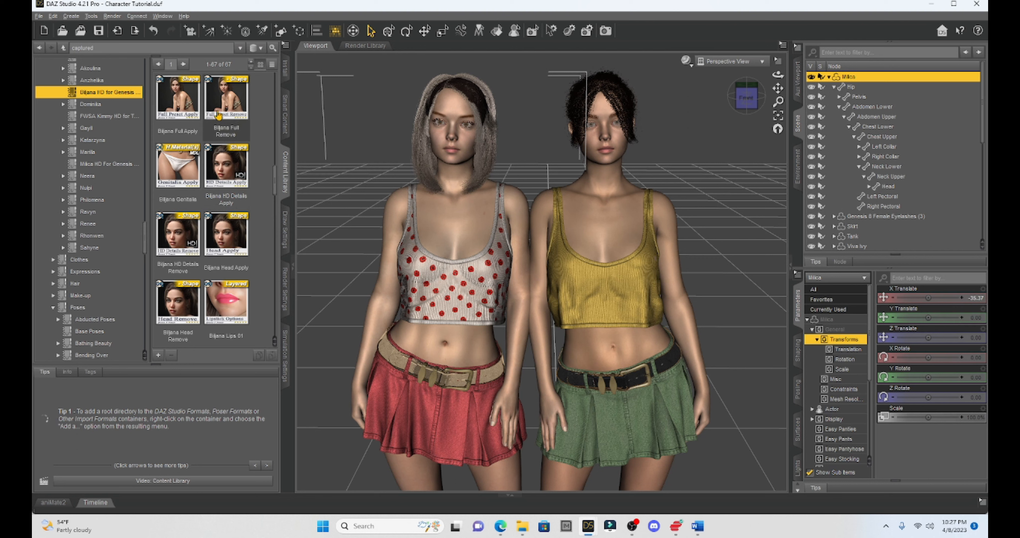
mouse_move(177, 165)
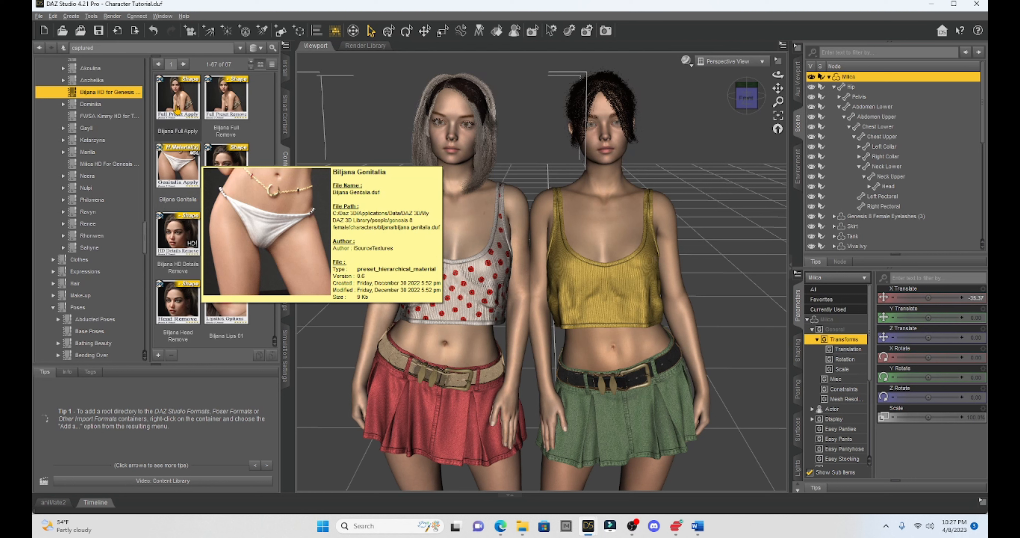
mouse_move(226, 96)
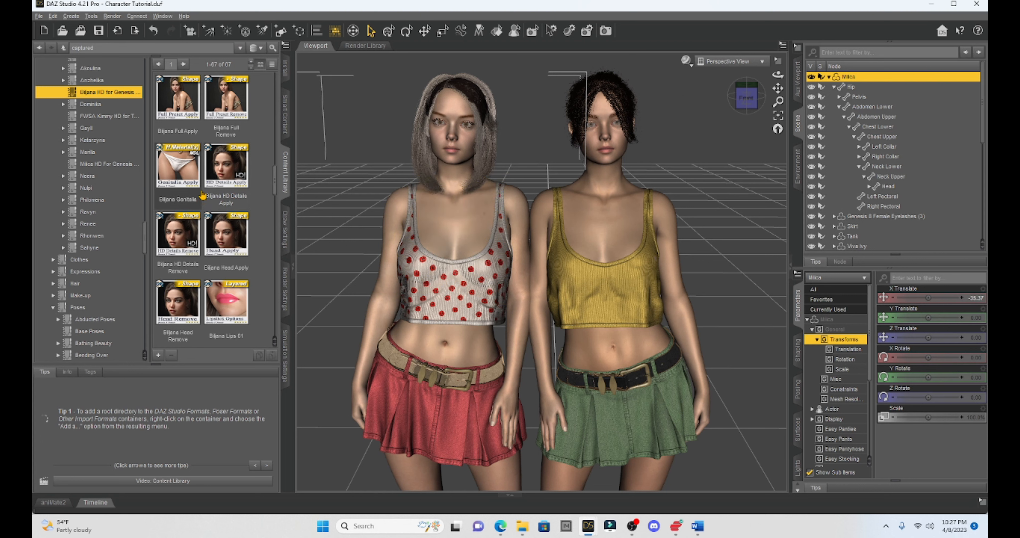
mouse_move(177, 164)
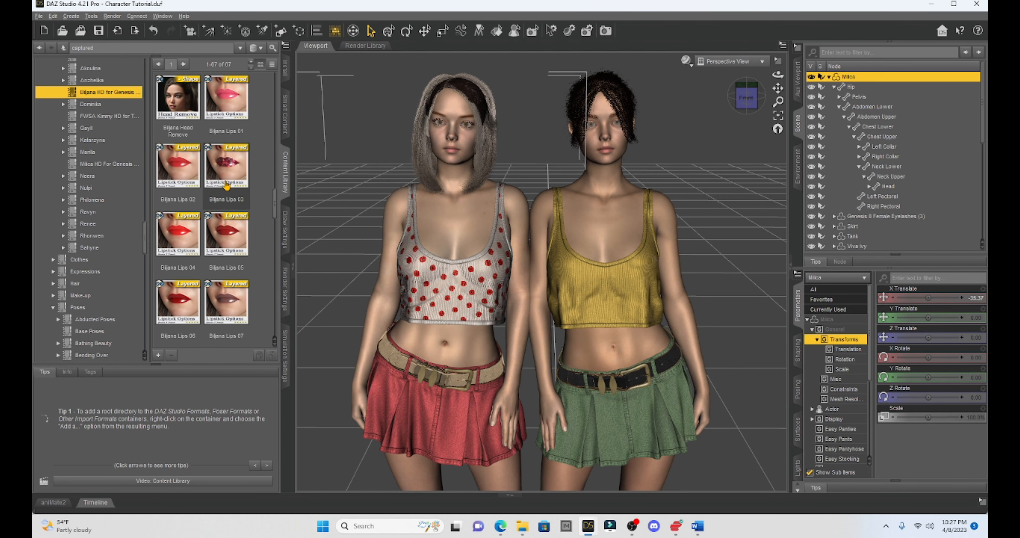
scroll("down", 3)
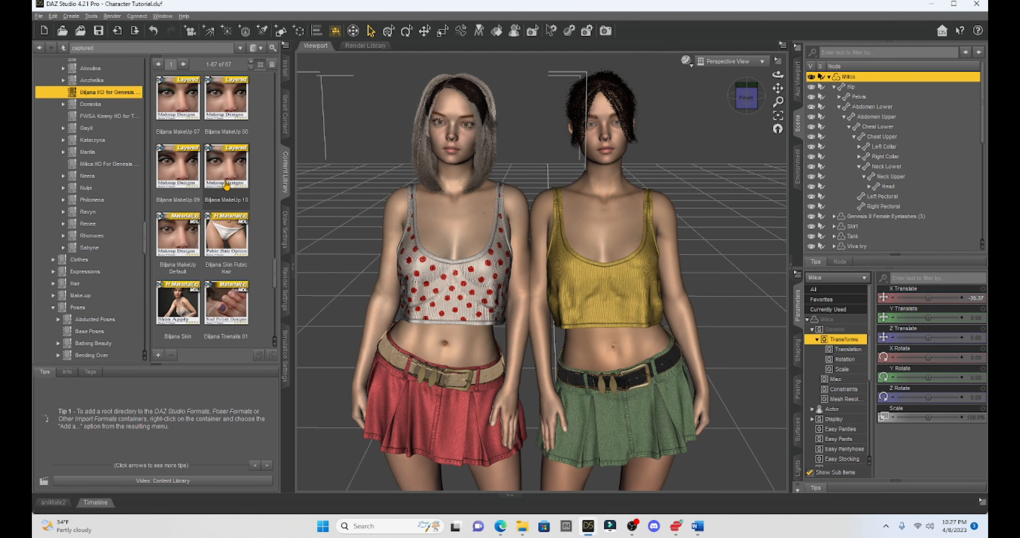
scroll("down", 3)
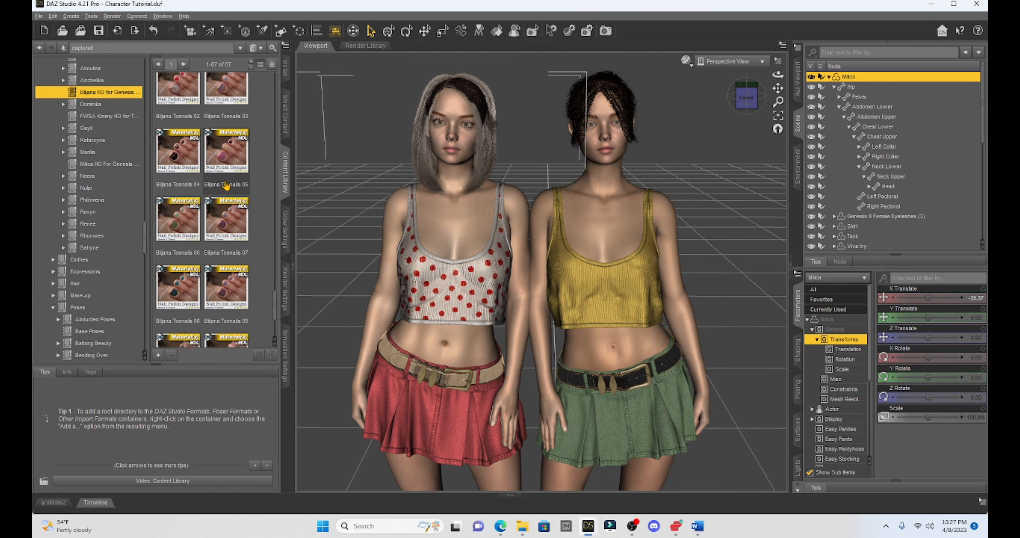
scroll("down", 3)
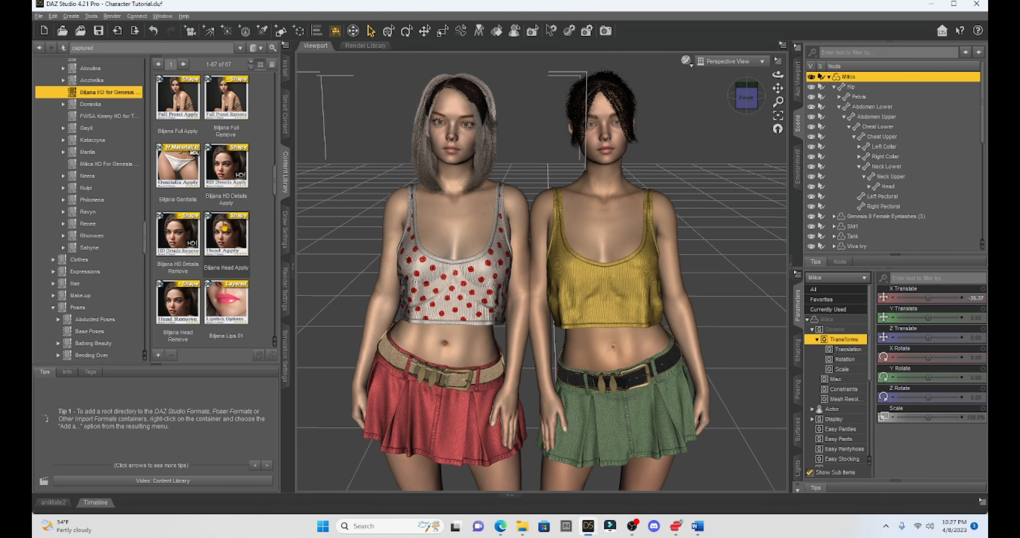
mouse_move(208, 277)
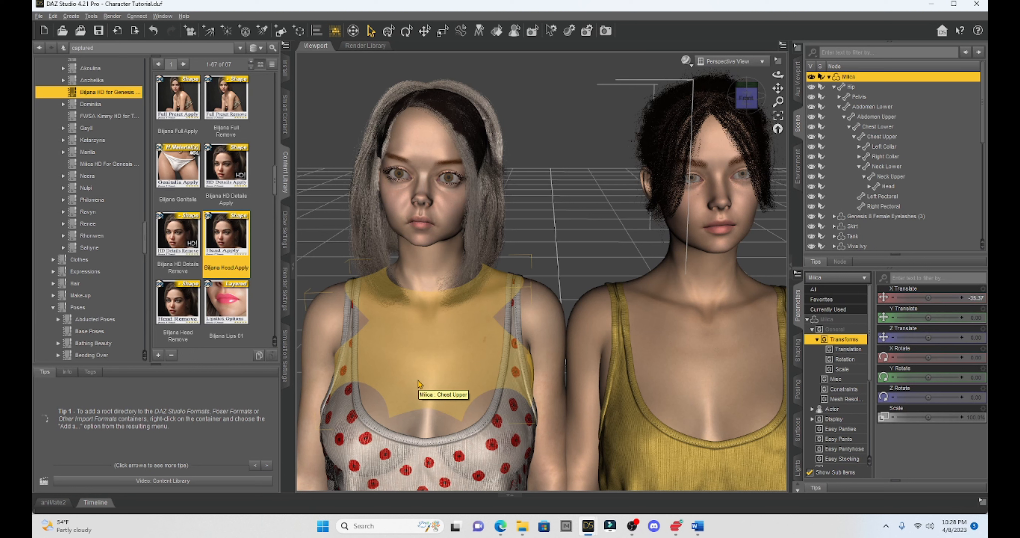
mouse_move(420, 383)
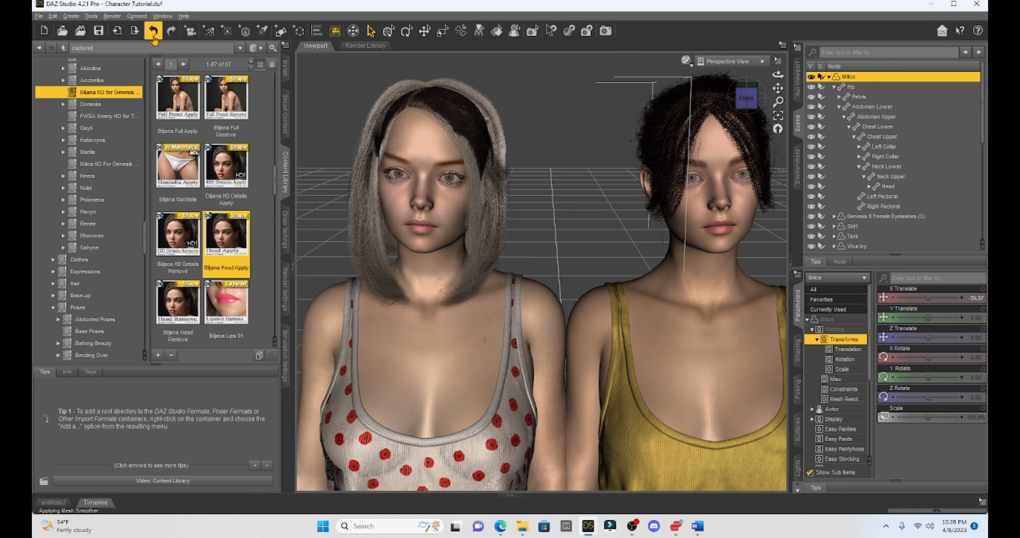
mouse_move(154, 31)
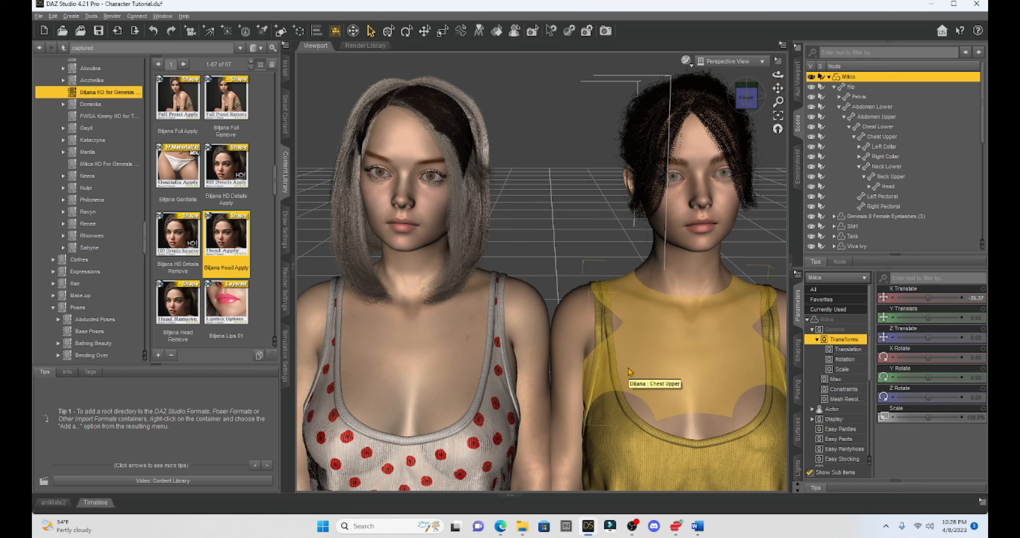
mouse_move(683, 325)
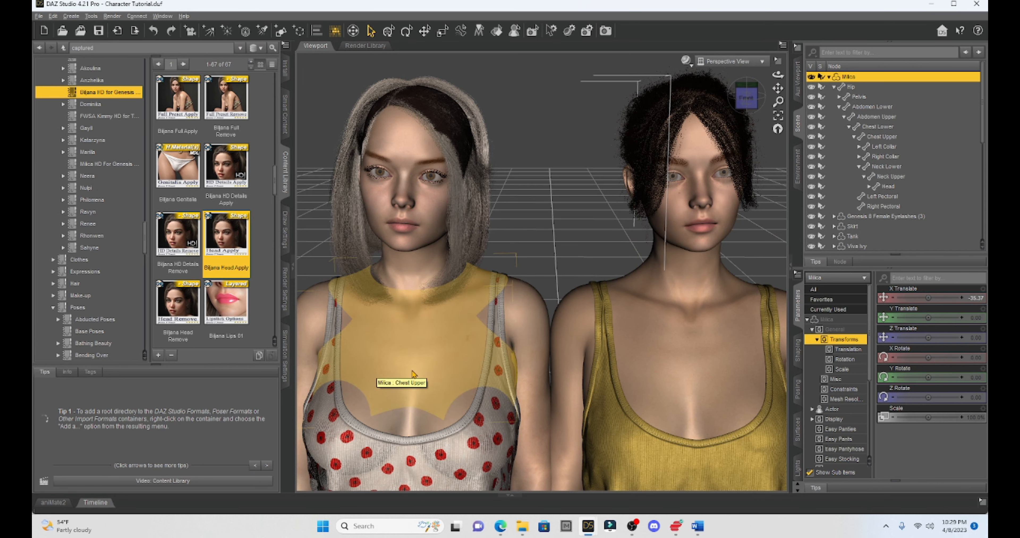
mouse_move(520, 328)
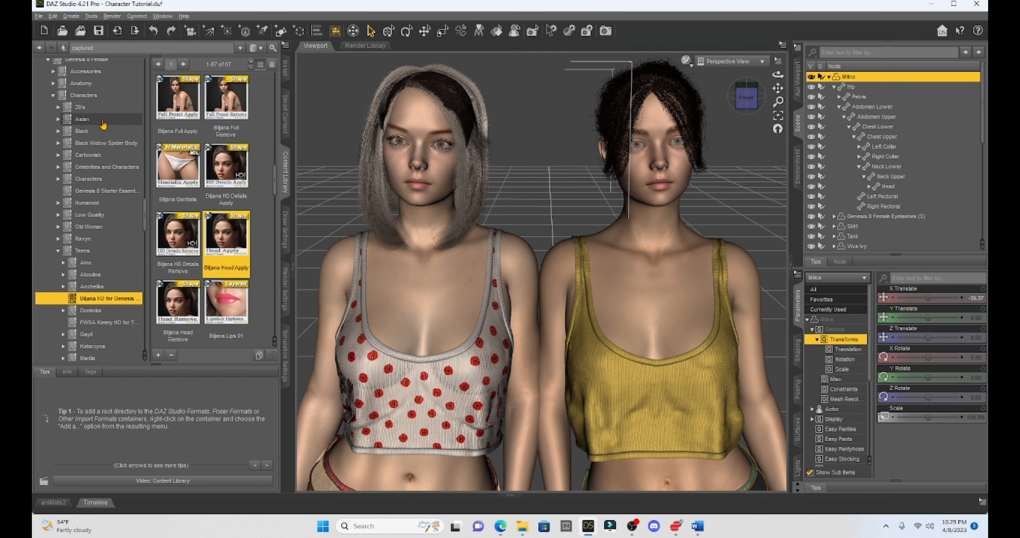
Step: Open Genesis 8 Starter Essentials and scroll to the Genesis 8 Basic Female actor
left_click(108, 191)
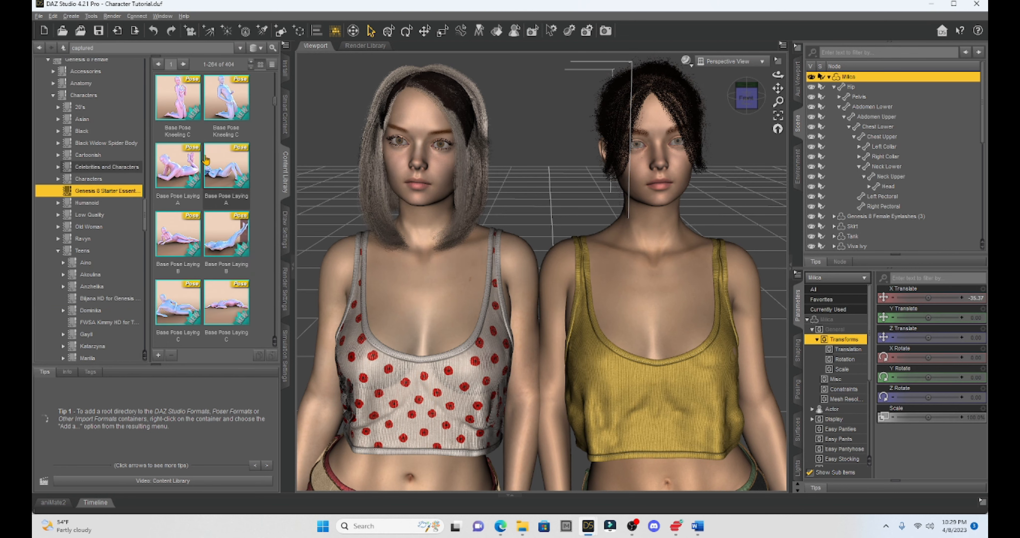
scroll("down", 3)
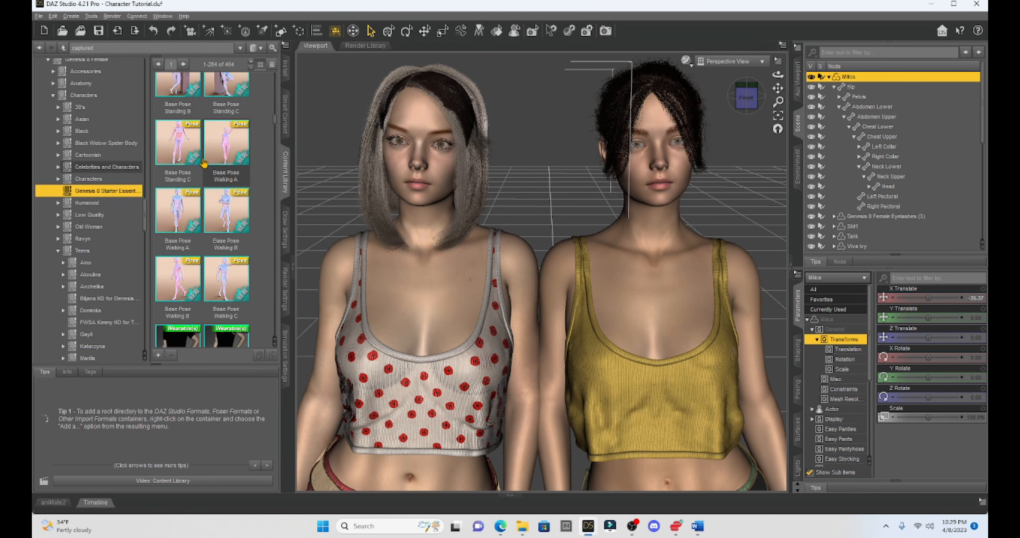
left_click(108, 190)
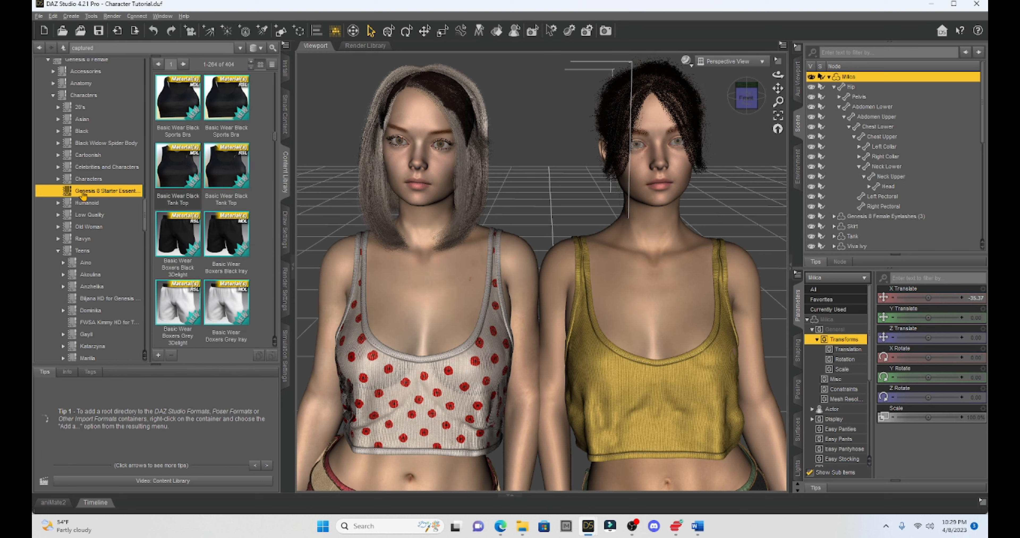
mouse_move(108, 191)
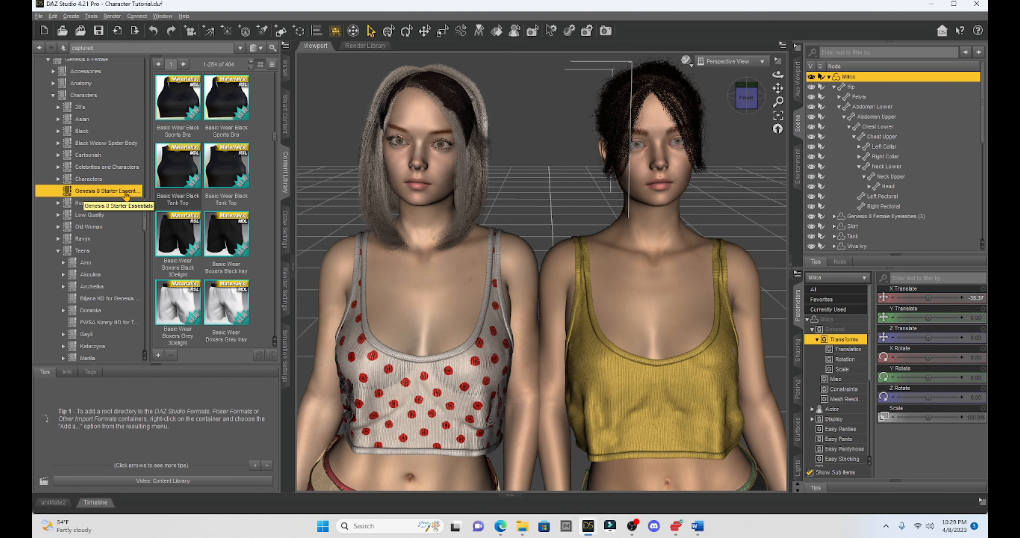
scroll("down", 3)
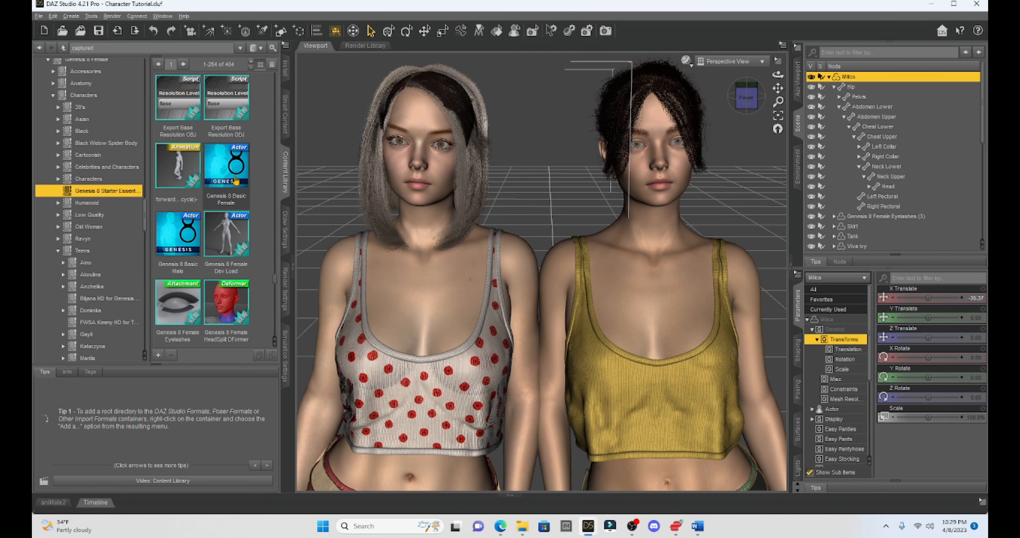
mouse_move(231, 179)
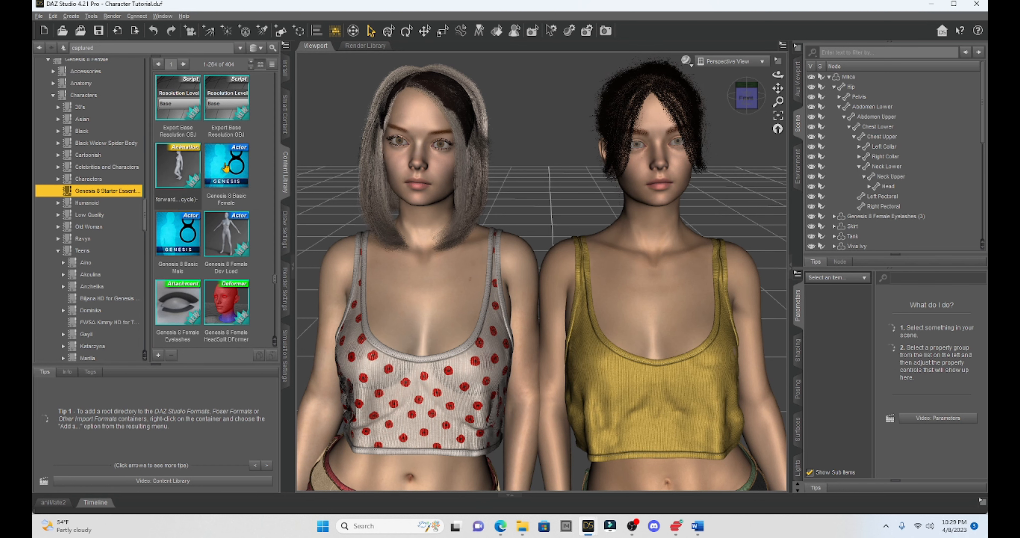
Step: Load a Genesis 8 Basic Female and translate her in X and Y to stand between the two figures
double_click(225, 165)
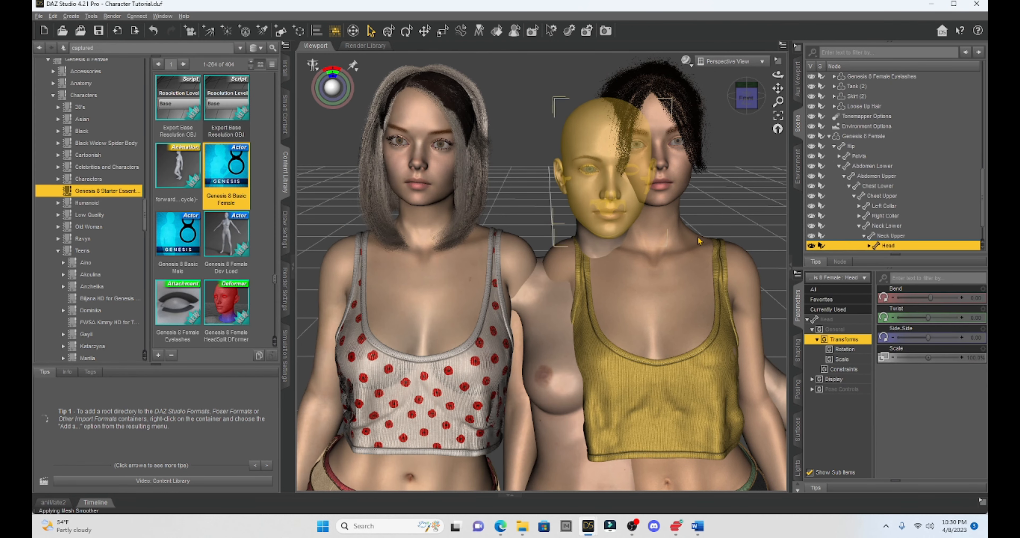
left_click_drag(930, 297, 914, 298)
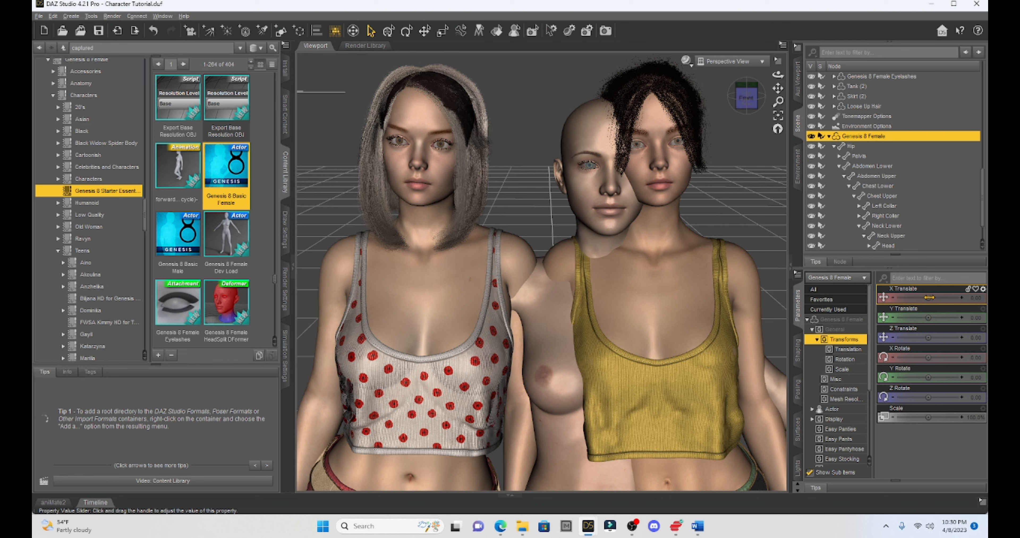
left_click_drag(944, 298, 910, 298)
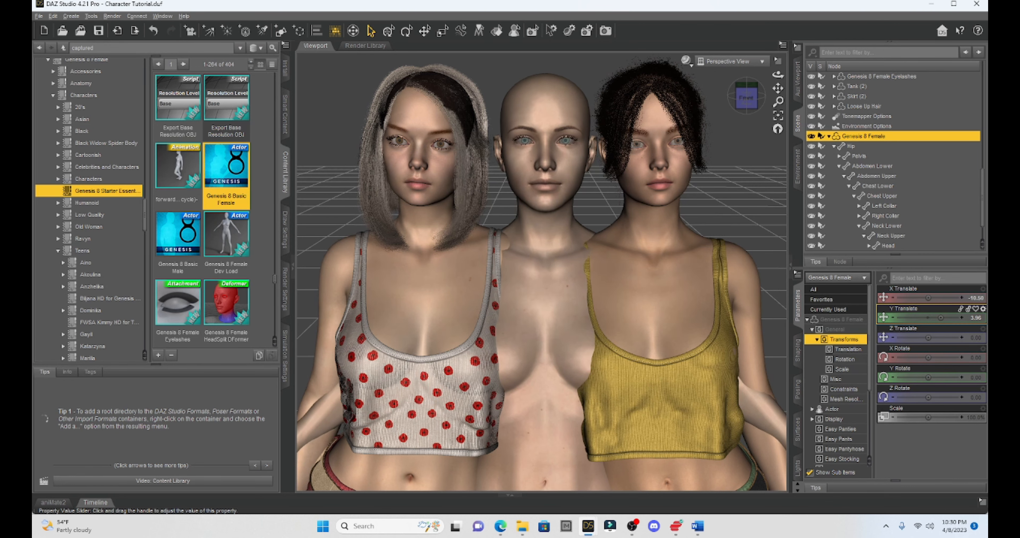
left_click_drag(930, 317, 939, 317)
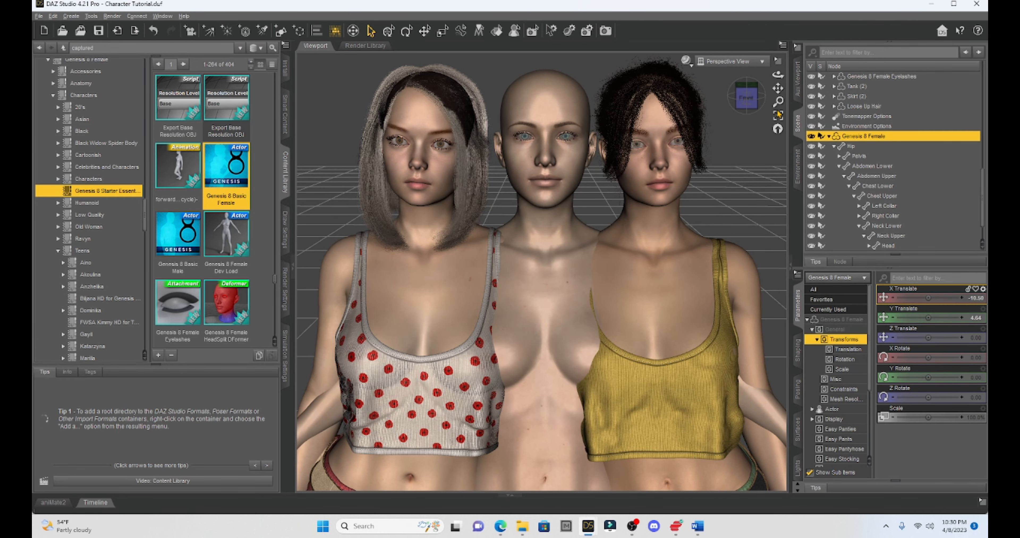
left_click_drag(520, 260, 520, 221)
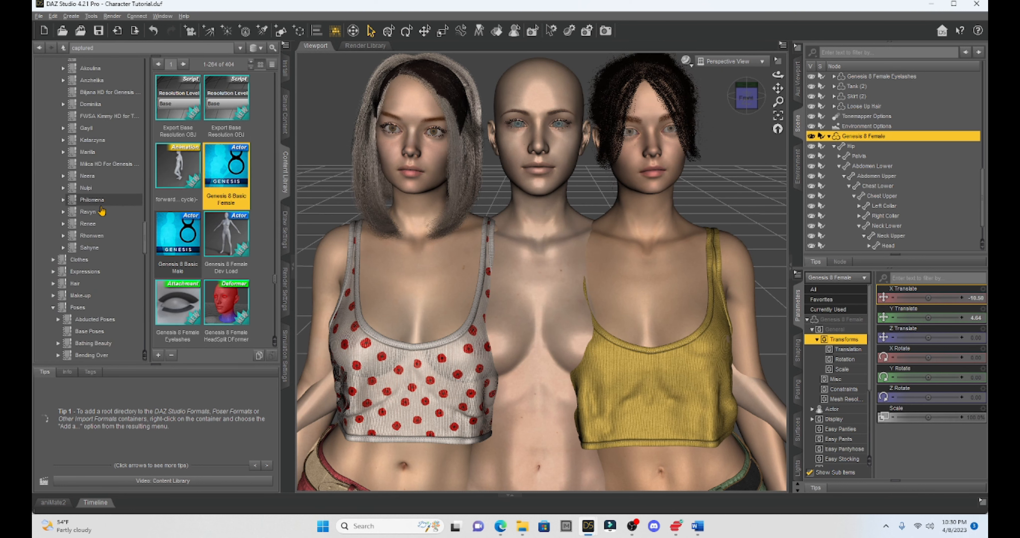
mouse_move(102, 185)
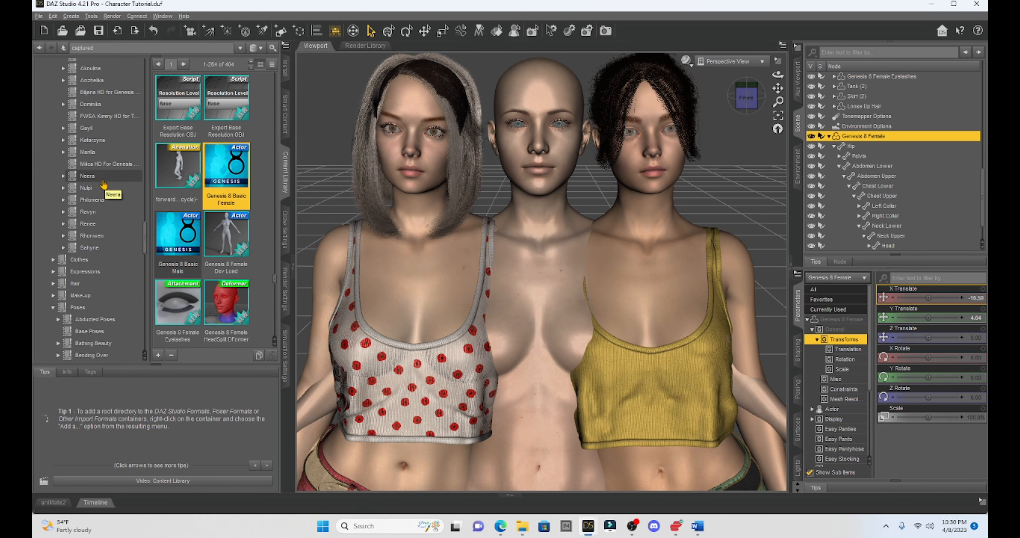
mouse_move(101, 94)
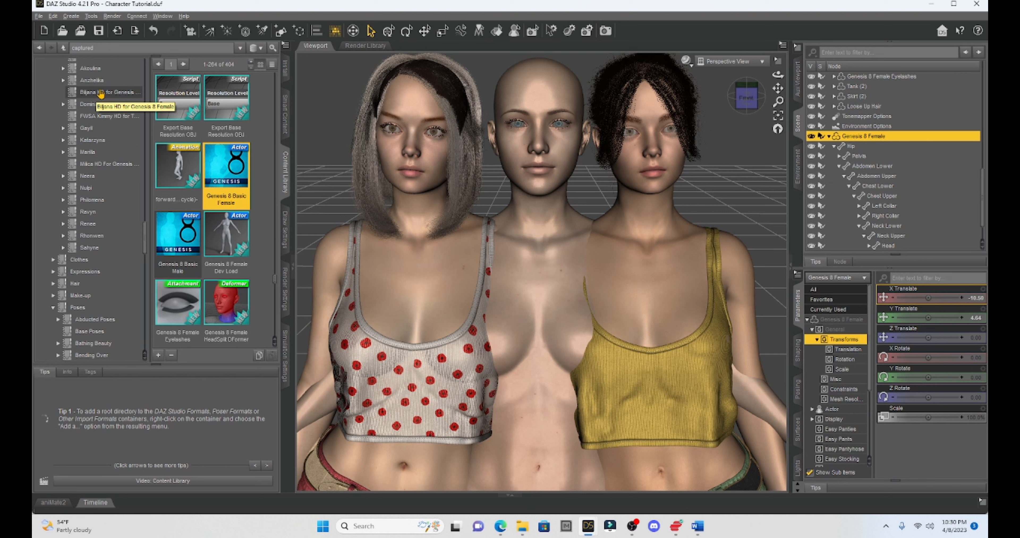
Step: Reopen the Biljana HD for Genesis 8 Female folder and scroll through its presets
left_click(110, 92)
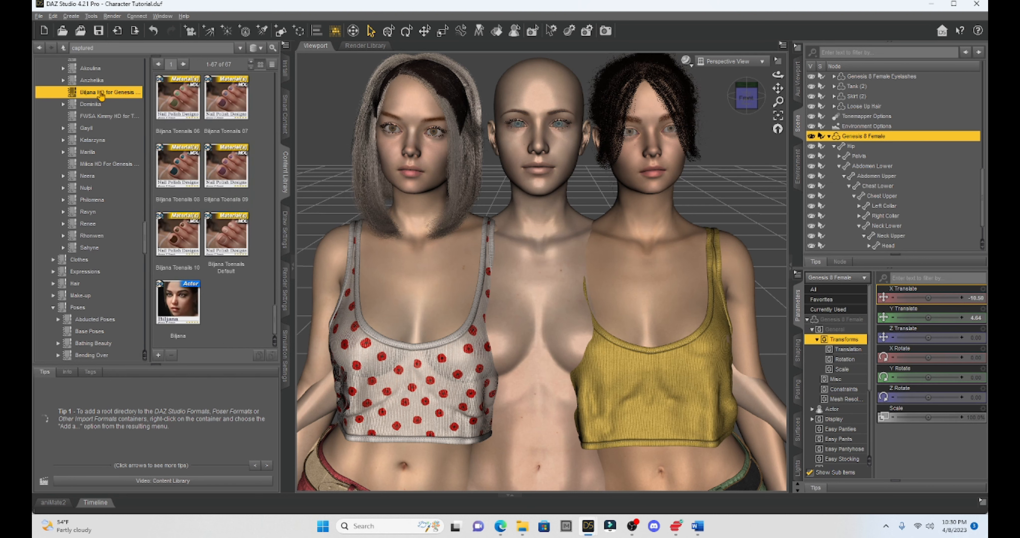
scroll("down", 3)
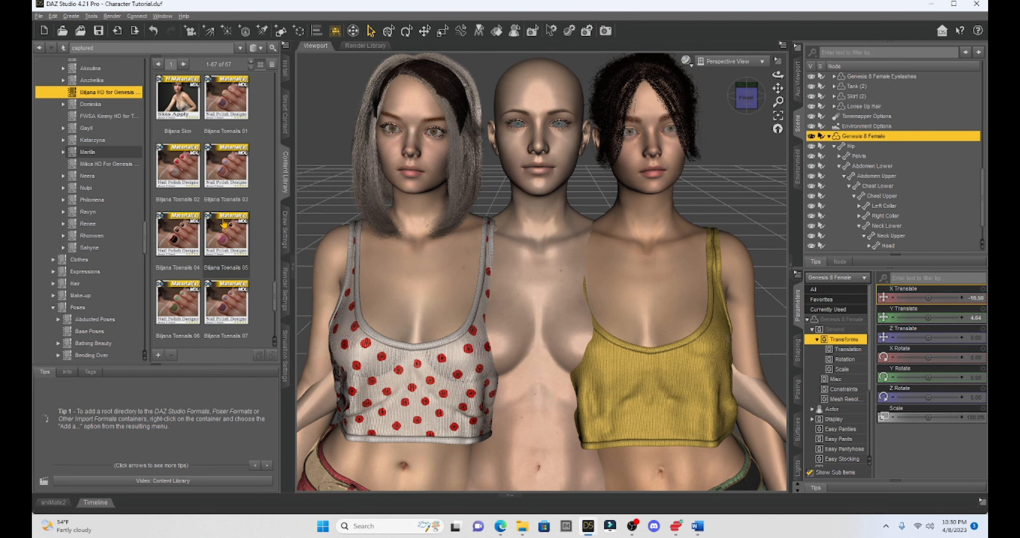
scroll("down", 3)
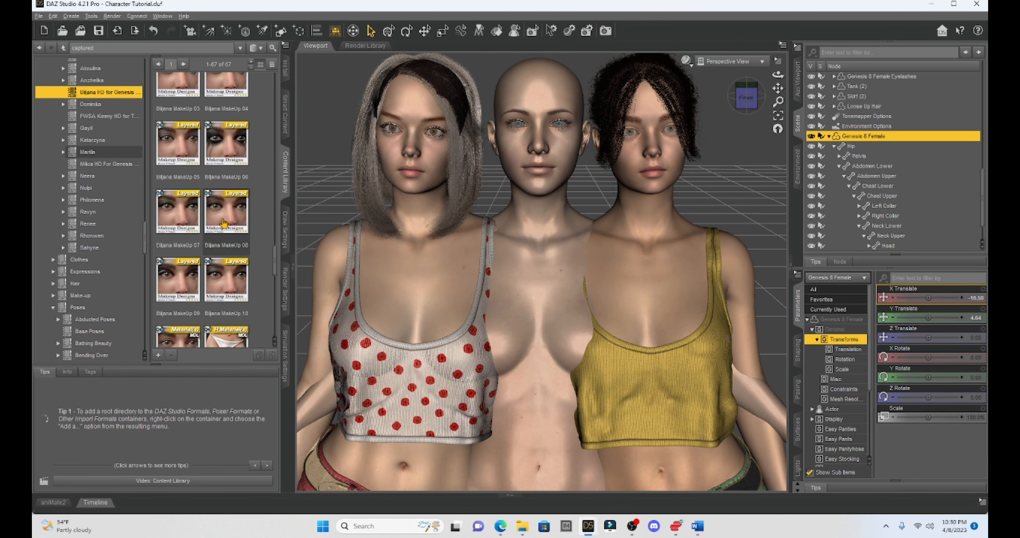
scroll("down", 3)
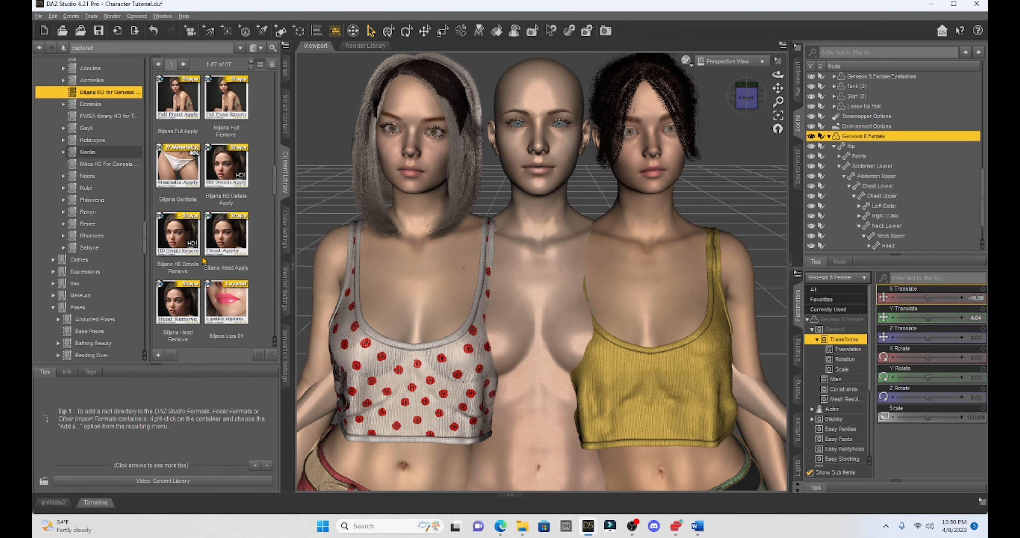
mouse_move(494, 110)
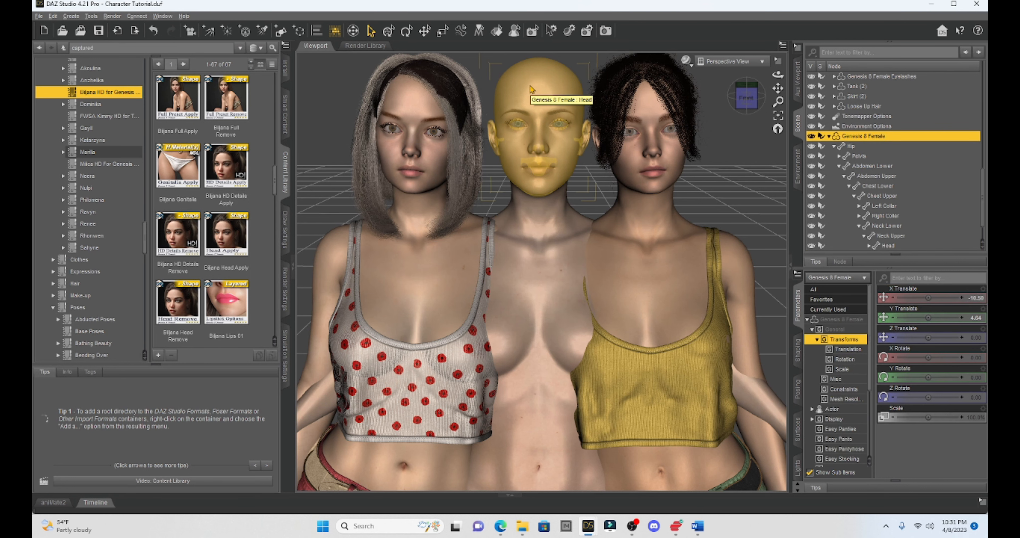
mouse_move(226, 164)
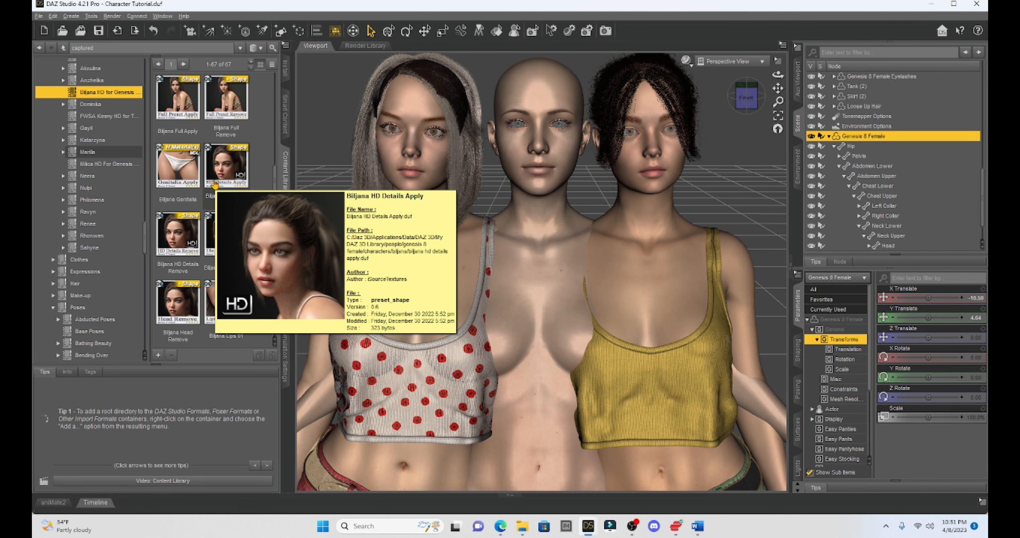
mouse_move(226, 233)
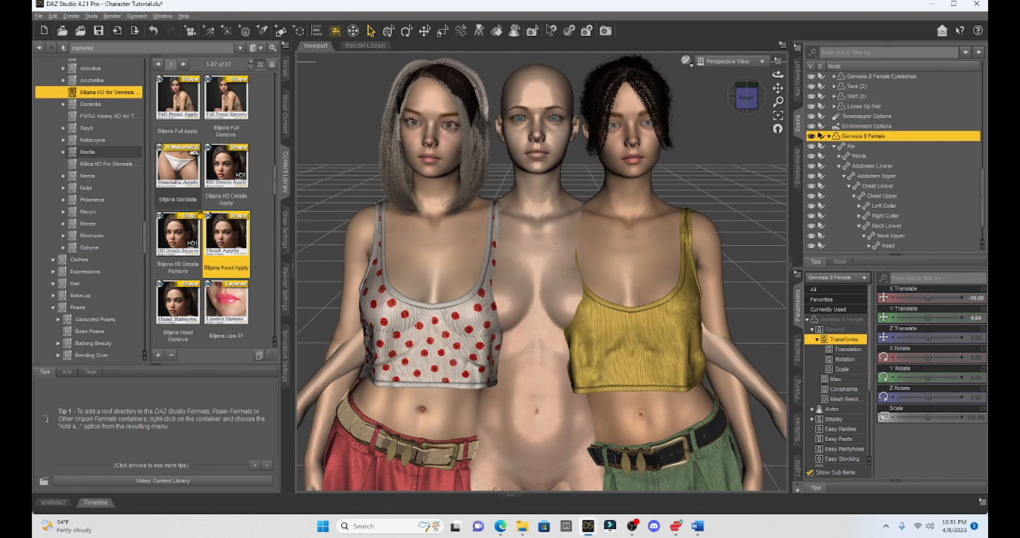
Step: Apply the Biljana Skin preset to the selected middle Genesis 8 Female
scroll("down", 3)
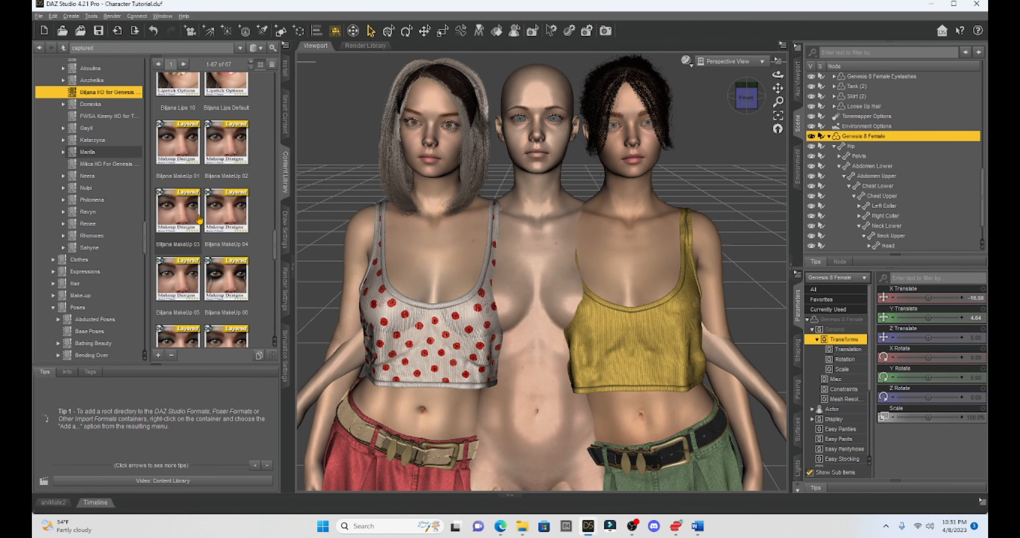
scroll("down", 3)
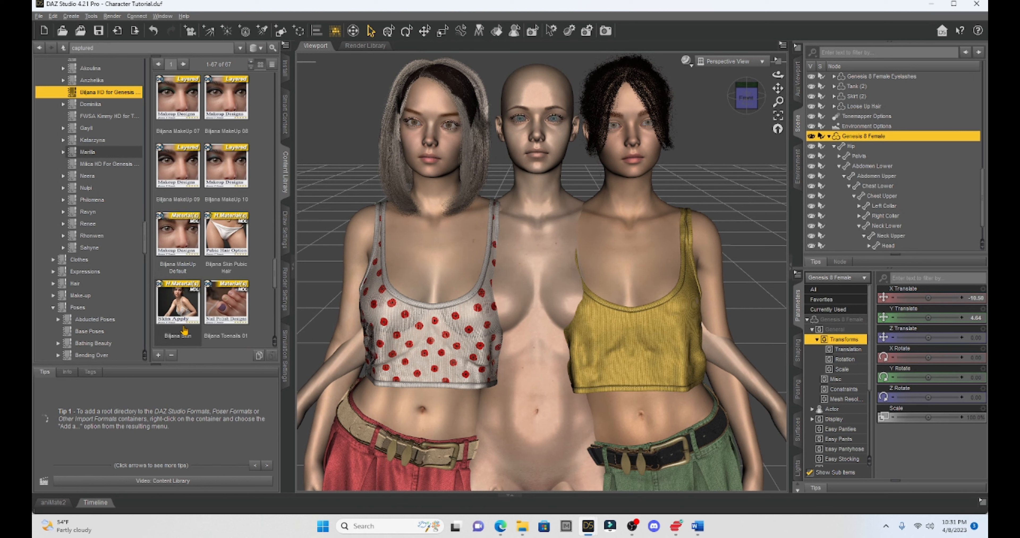
mouse_move(177, 303)
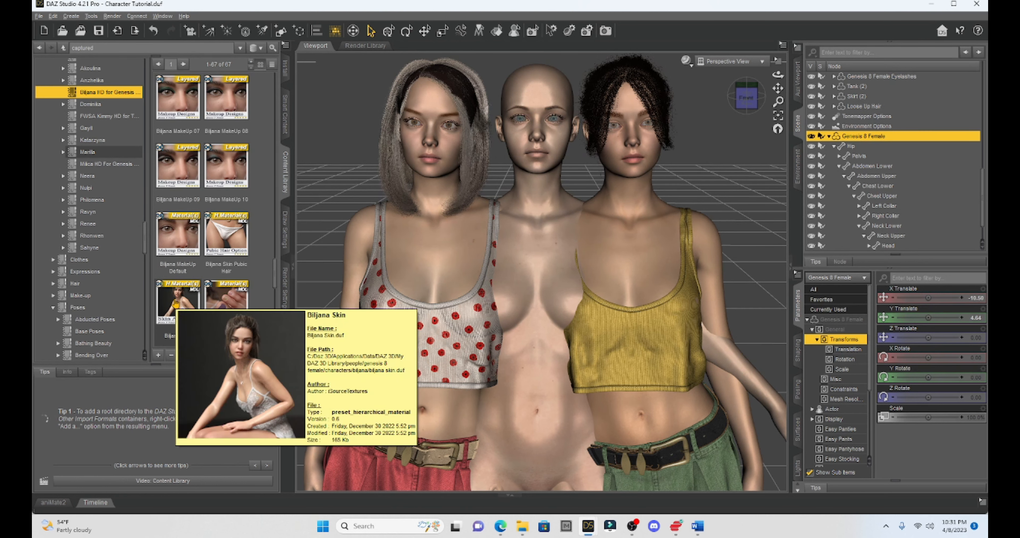
double_click(177, 306)
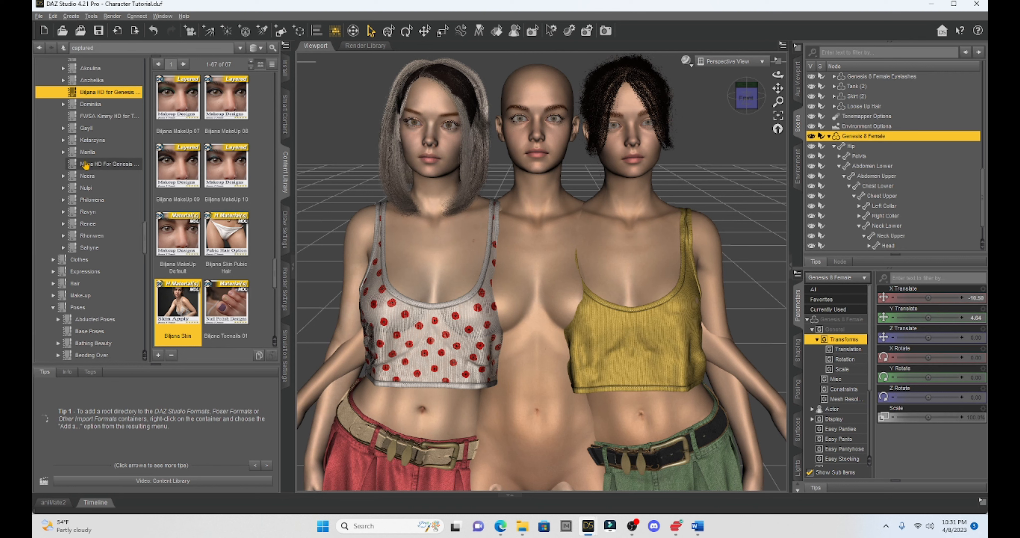
Step: Apply the Milica Body Apply preset to the middle figure, keeping Biljana's face
left_click(110, 163)
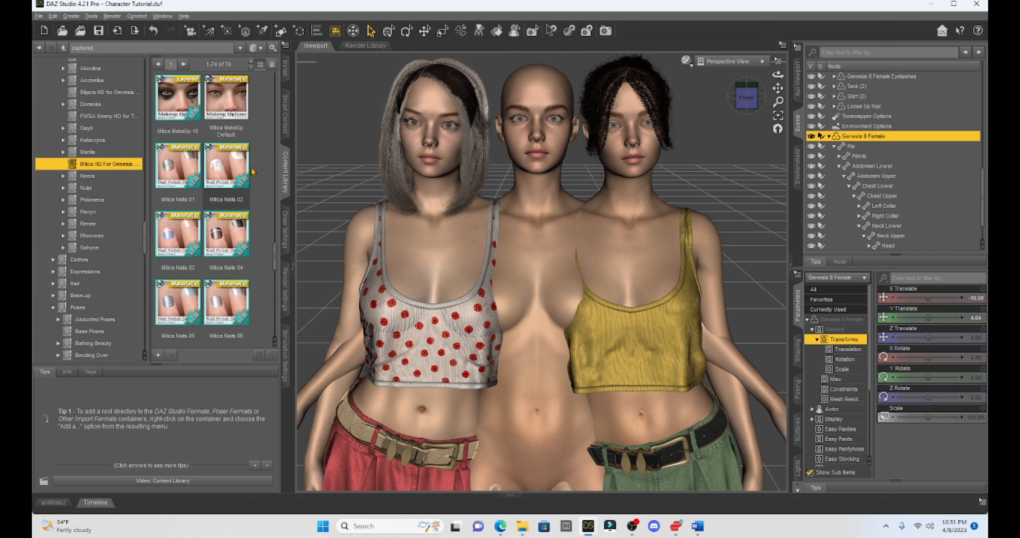
scroll("down", 3)
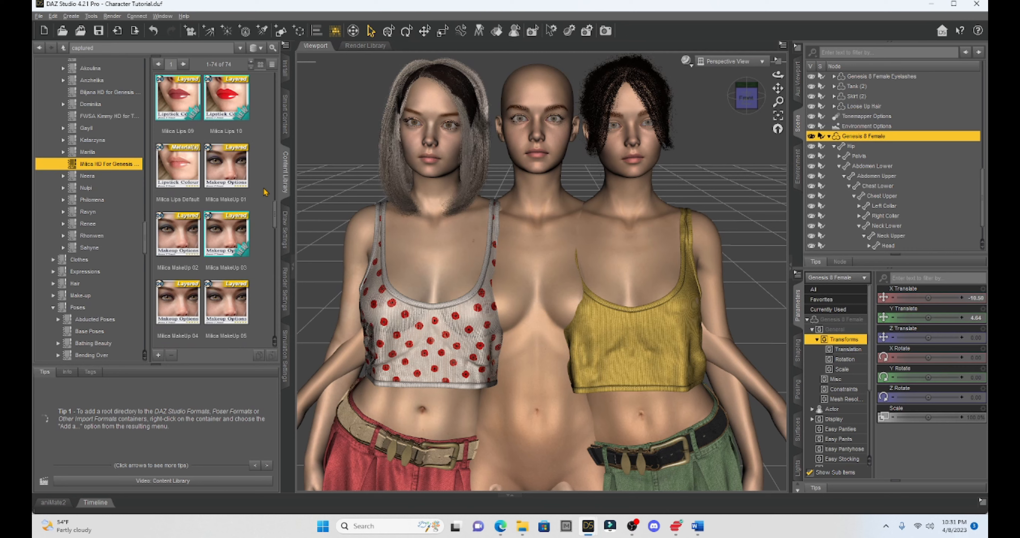
scroll("down", 3)
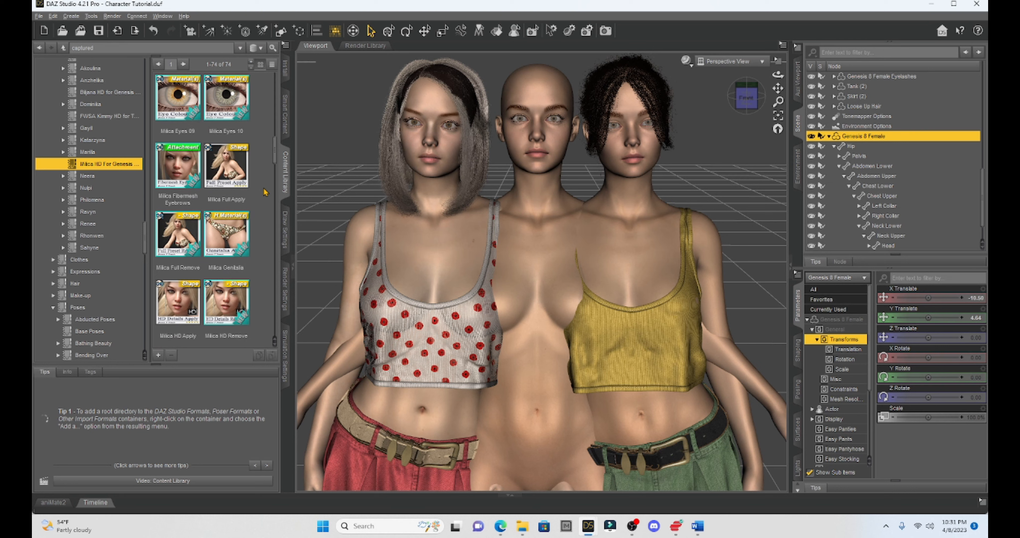
scroll("down", 3)
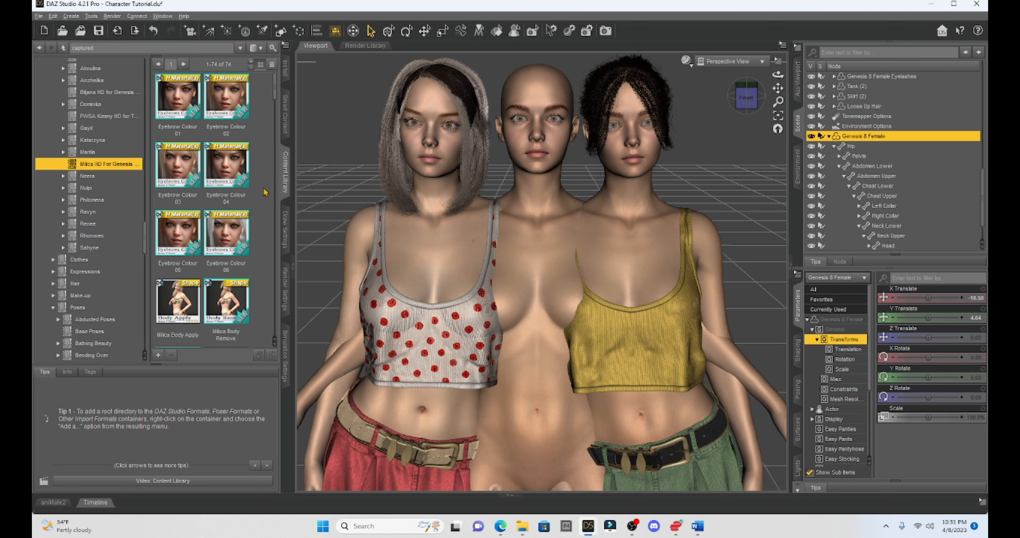
scroll("down", 3)
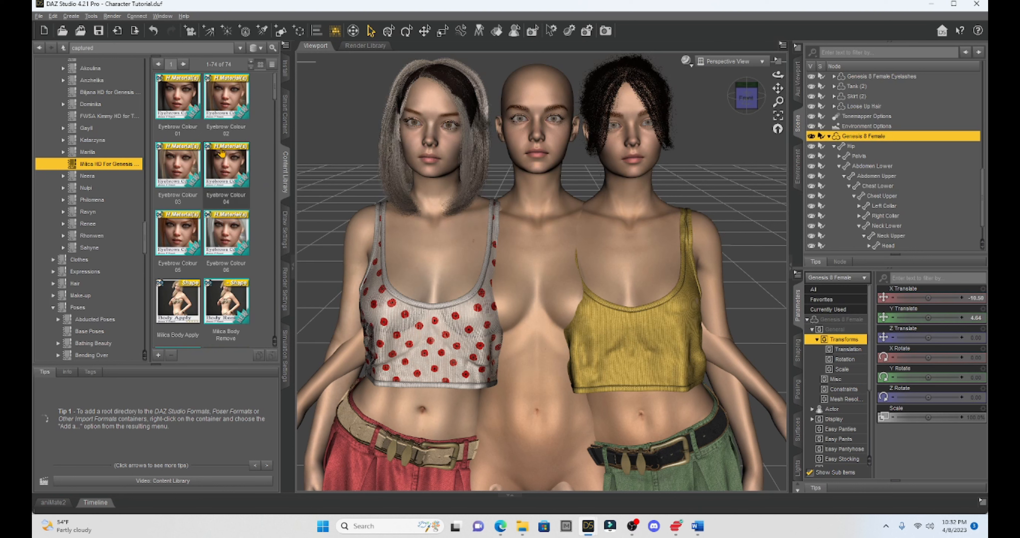
scroll("down", 3)
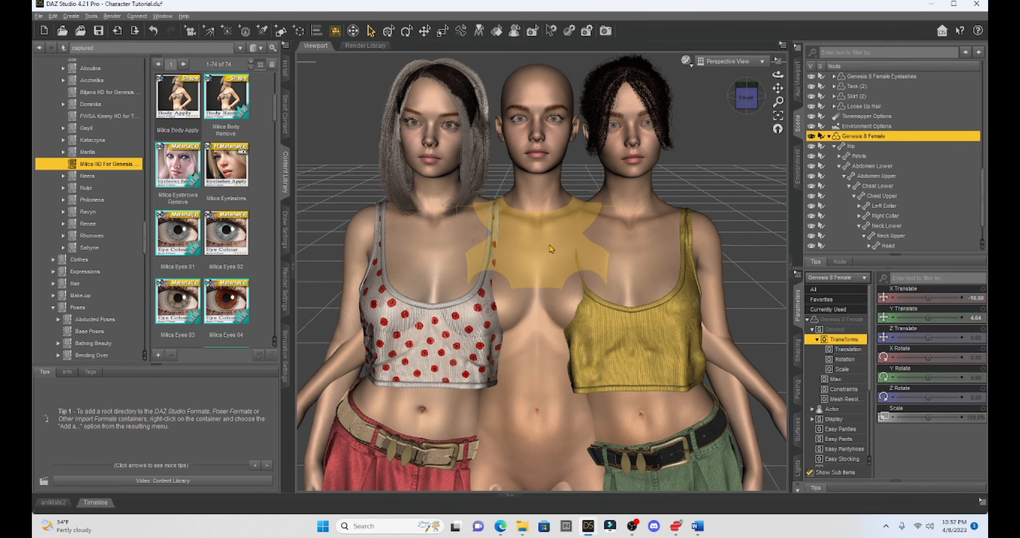
mouse_move(177, 96)
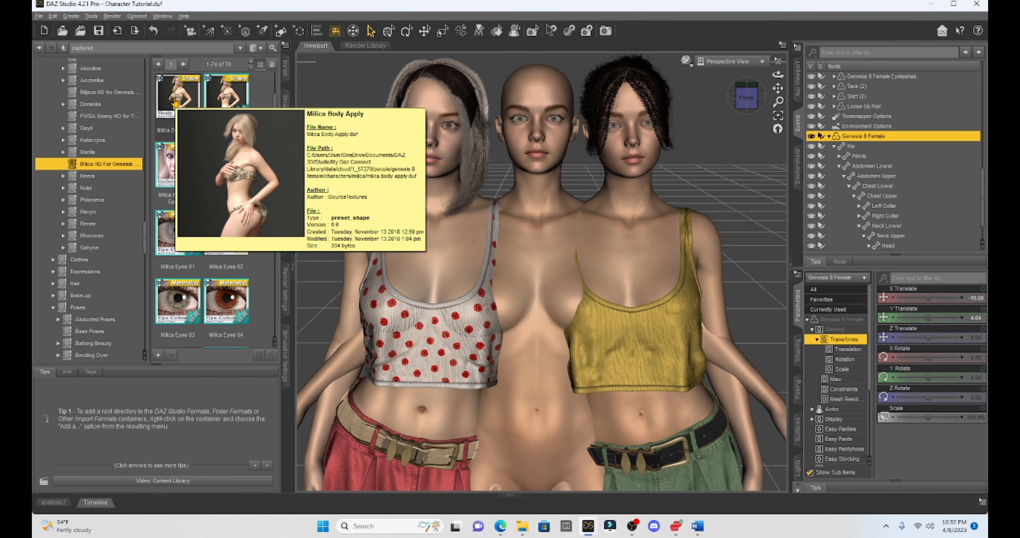
double_click(179, 96)
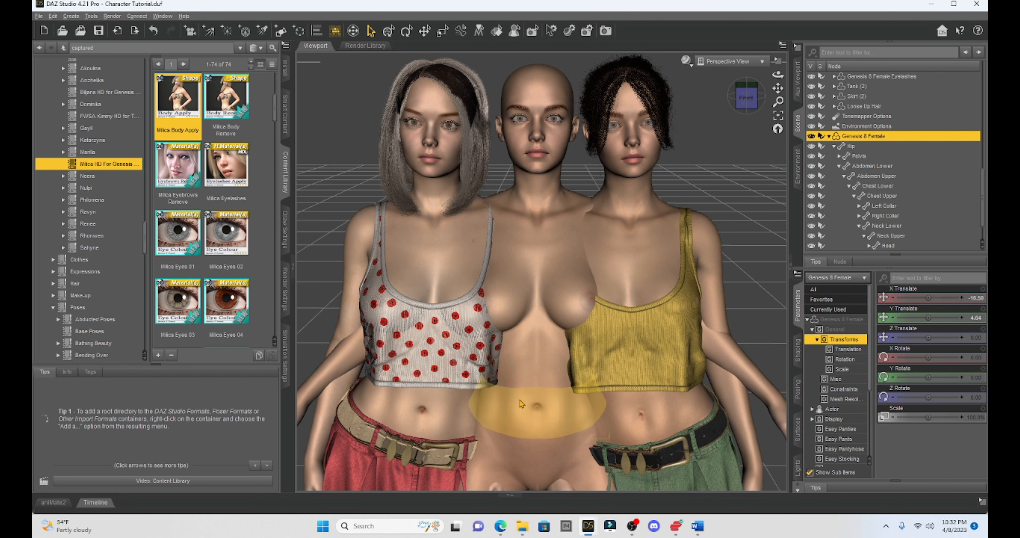
mouse_move(544, 399)
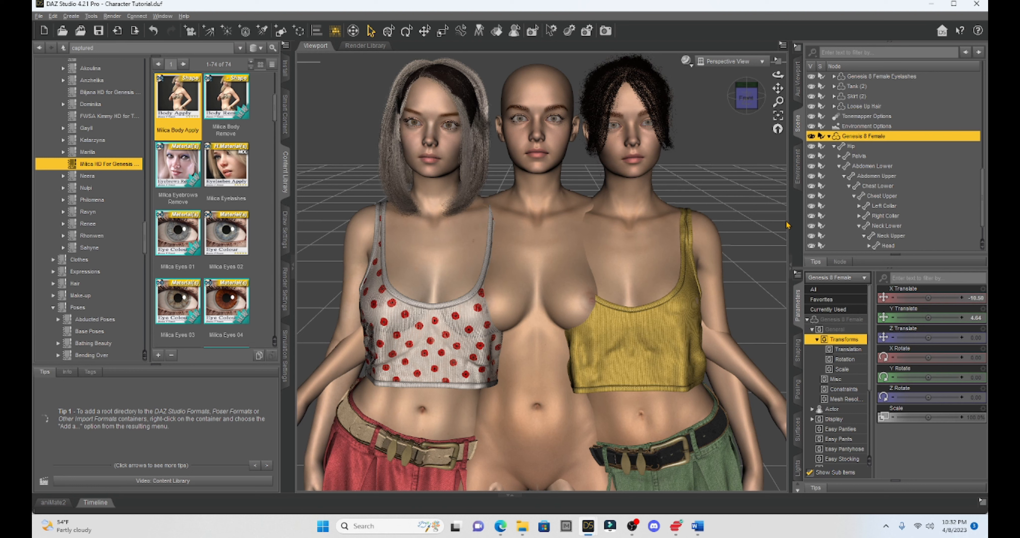
mouse_move(773, 231)
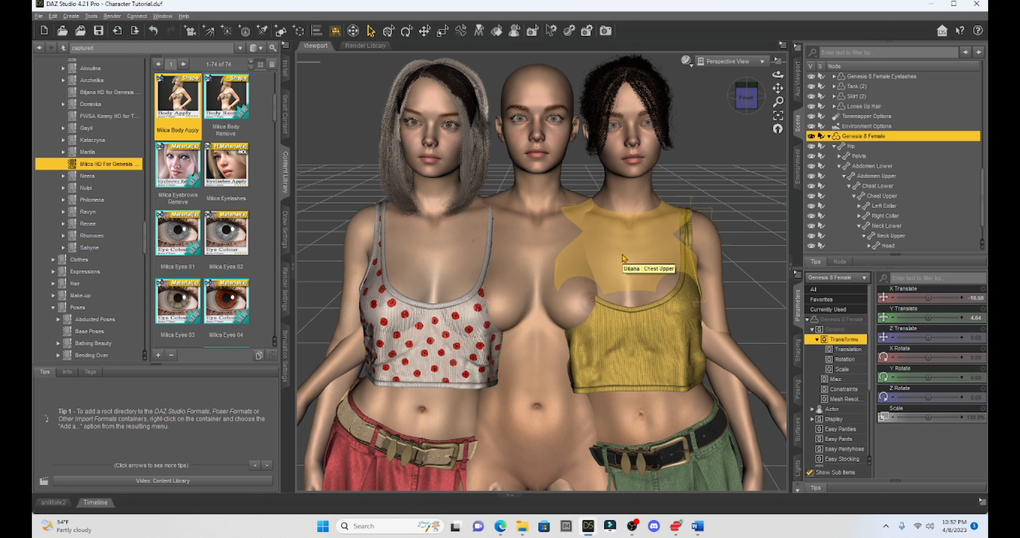
mouse_move(596, 229)
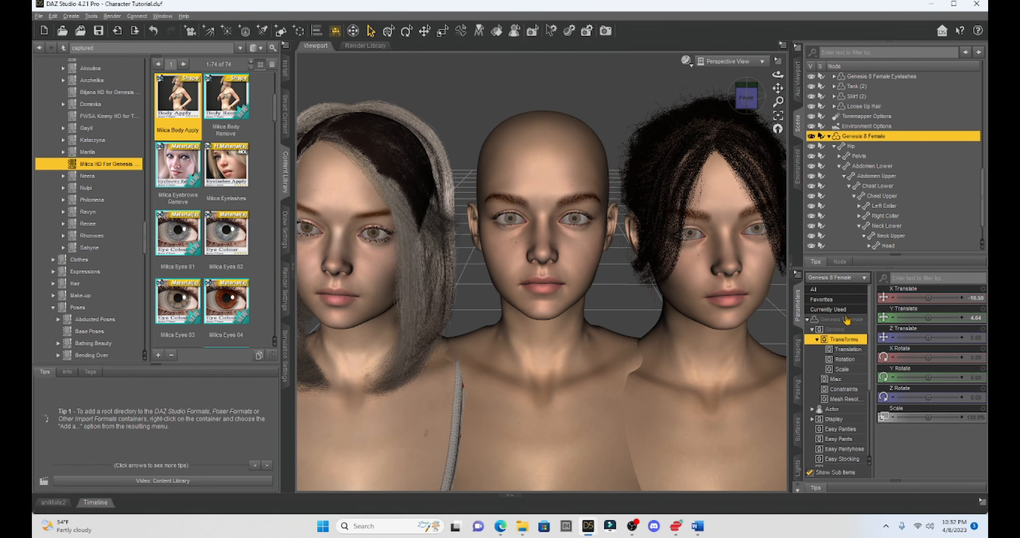
mouse_move(587, 261)
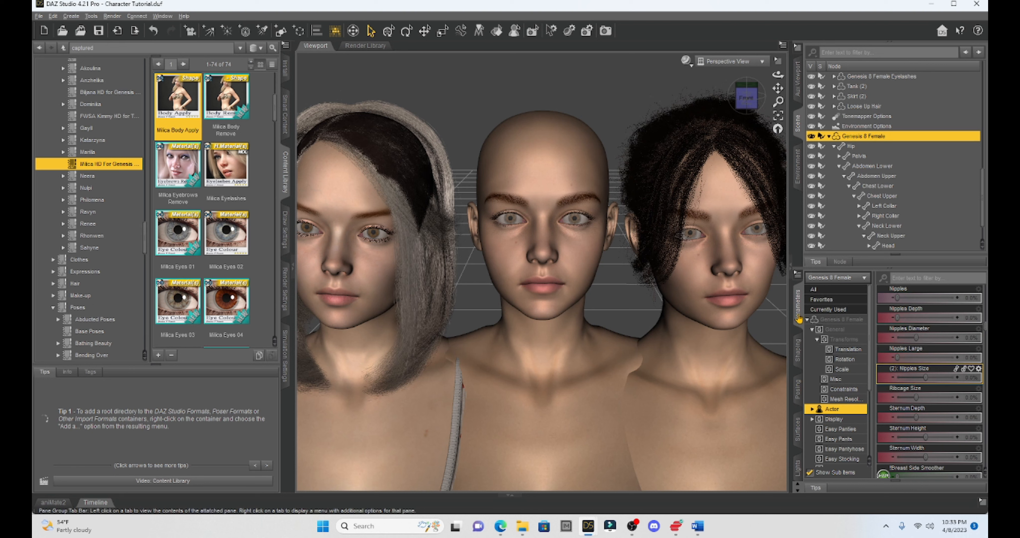
Step: Scroll through the middle figure's Actor shape morph sliders in Parameters
scroll("down", 3)
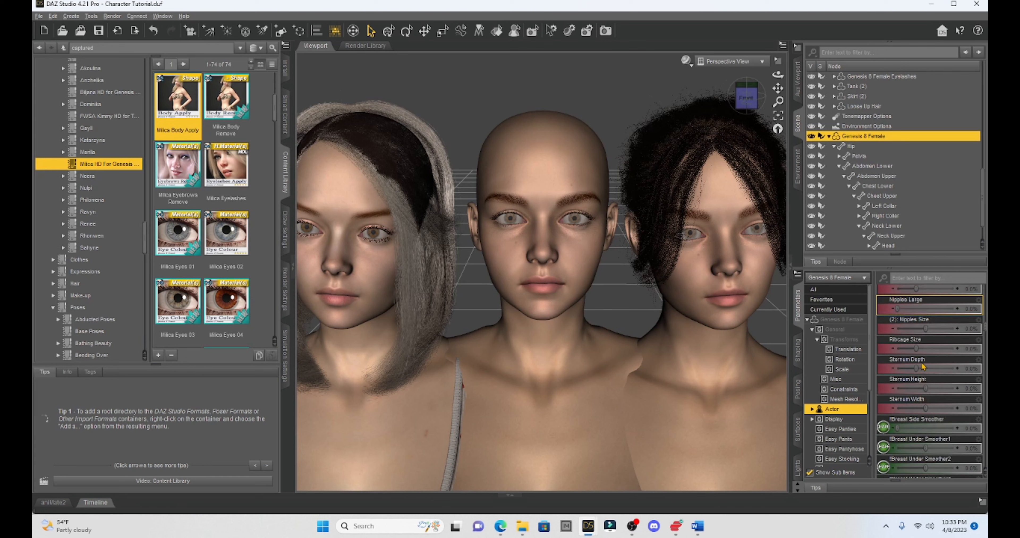
scroll("down", 3)
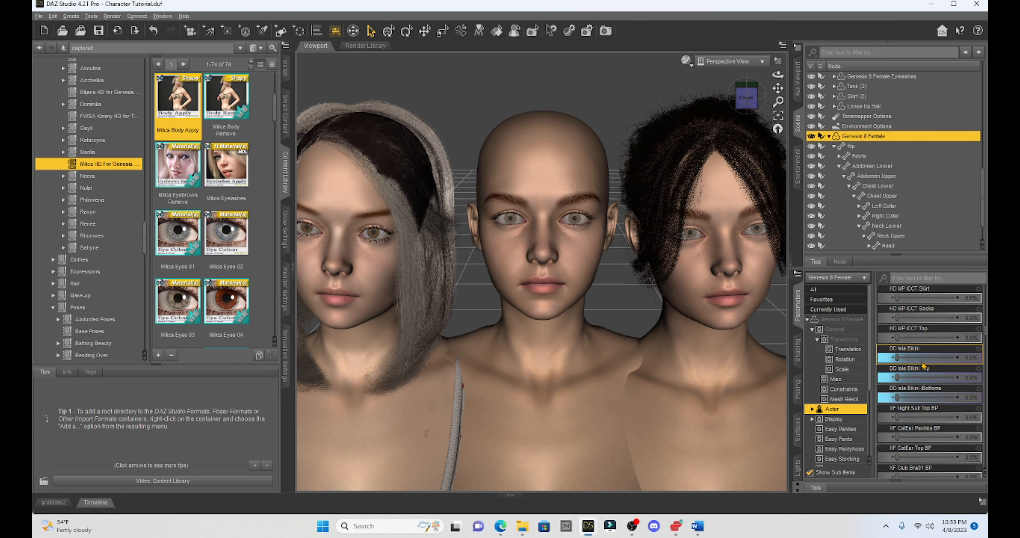
scroll("down", 3)
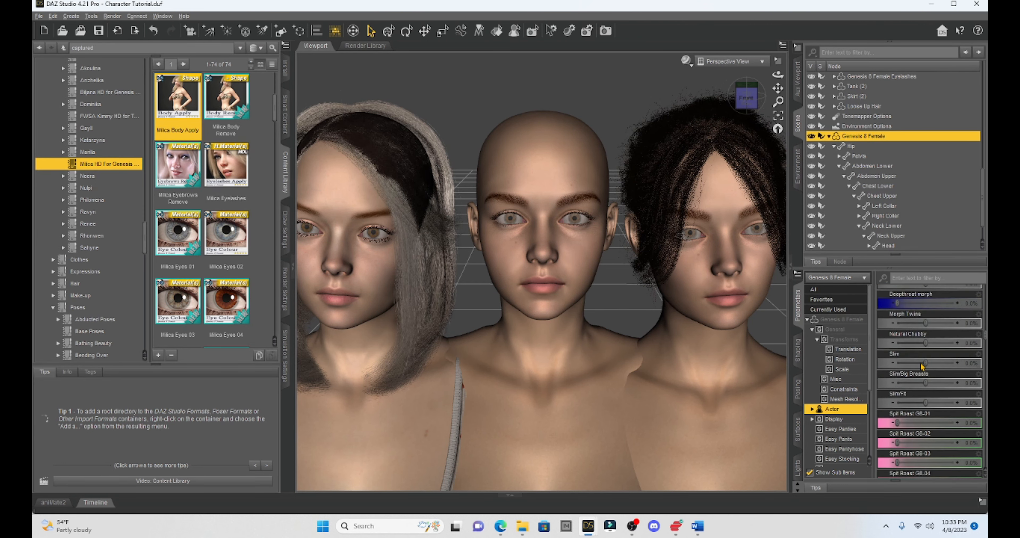
scroll("down", 3)
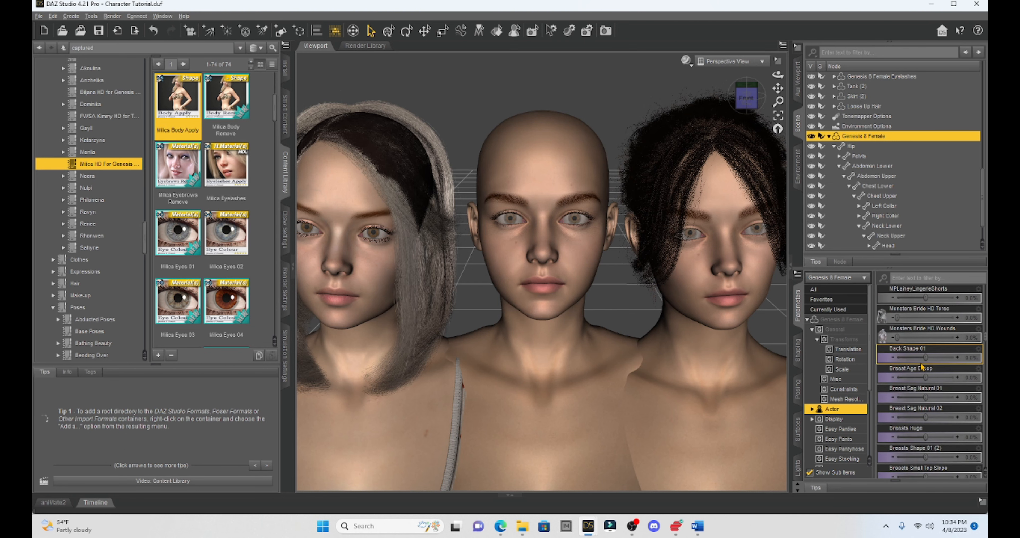
scroll("down", 3)
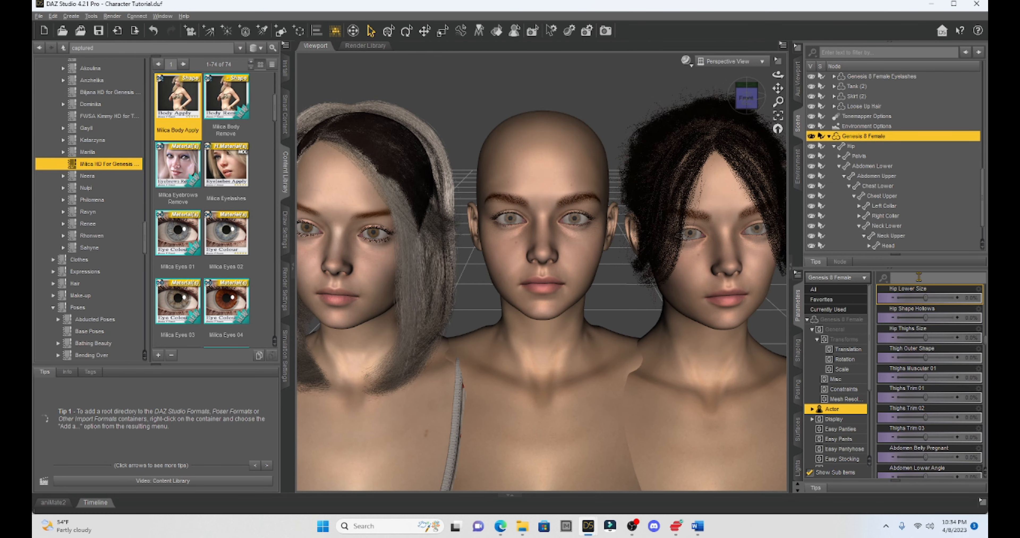
Step: Filter morphs by 'nose', try Nose Size at both extremes then neutral, and adjust Nose Width
type("nose")
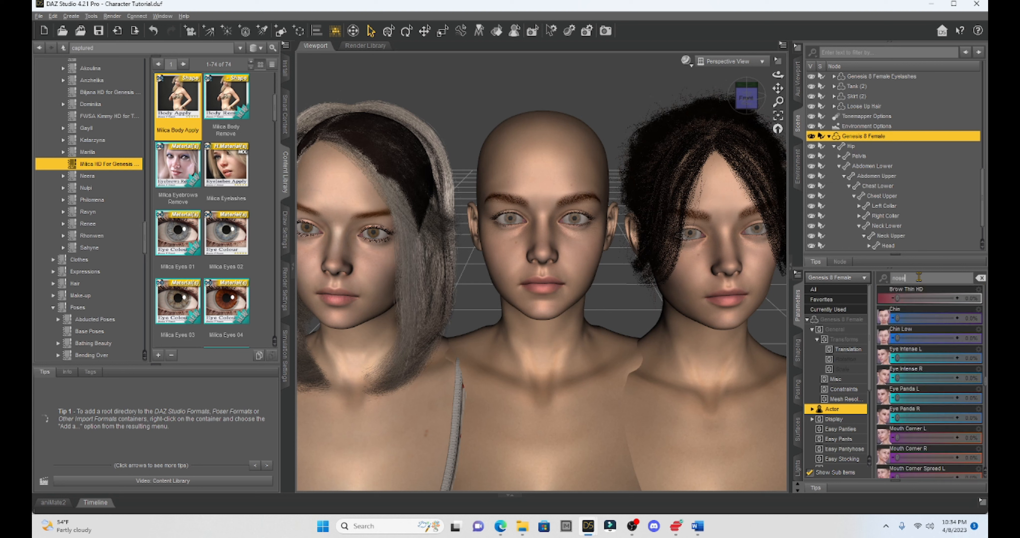
scroll("down", 3)
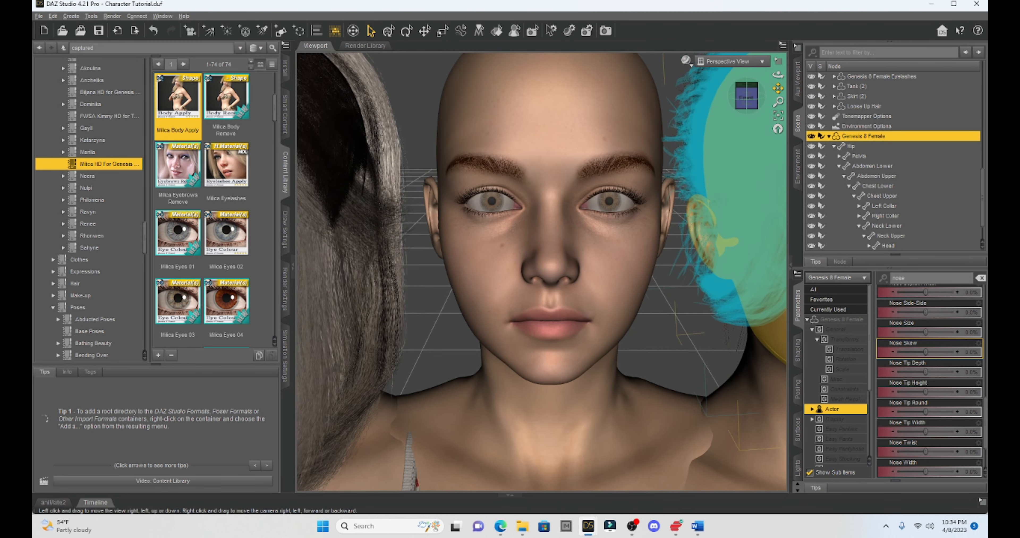
left_click_drag(930, 333, 931, 333)
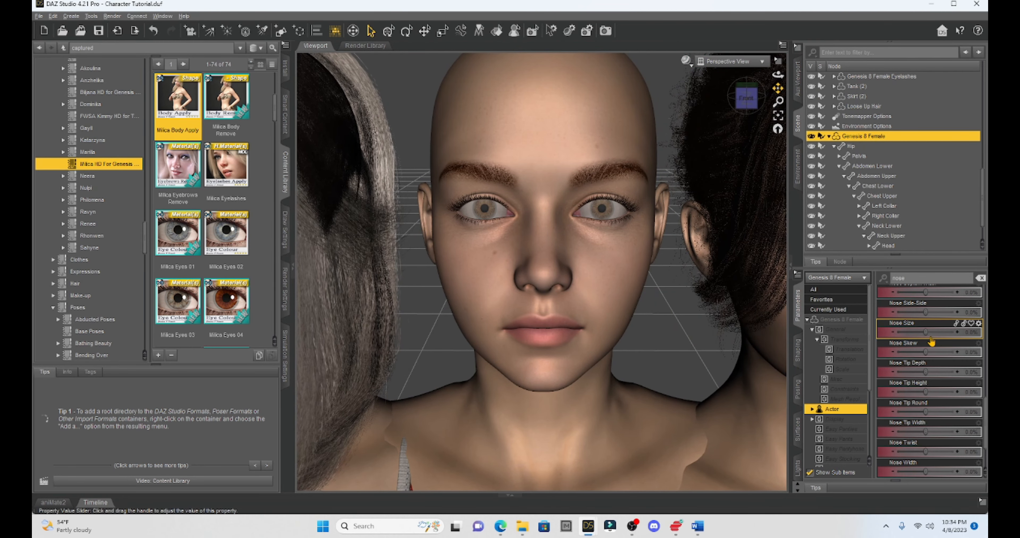
left_click_drag(904, 332, 982, 332)
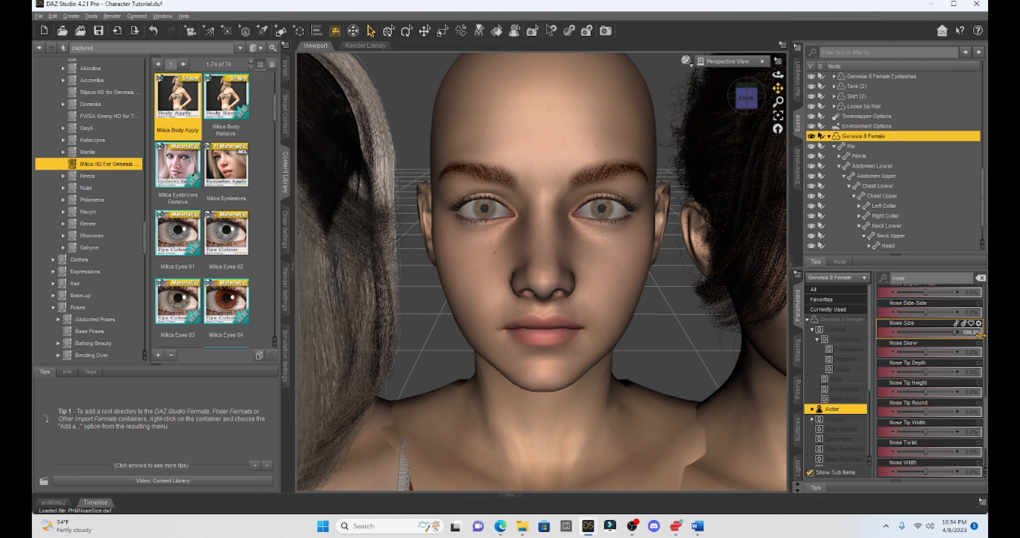
left_click_drag(979, 332, 898, 332)
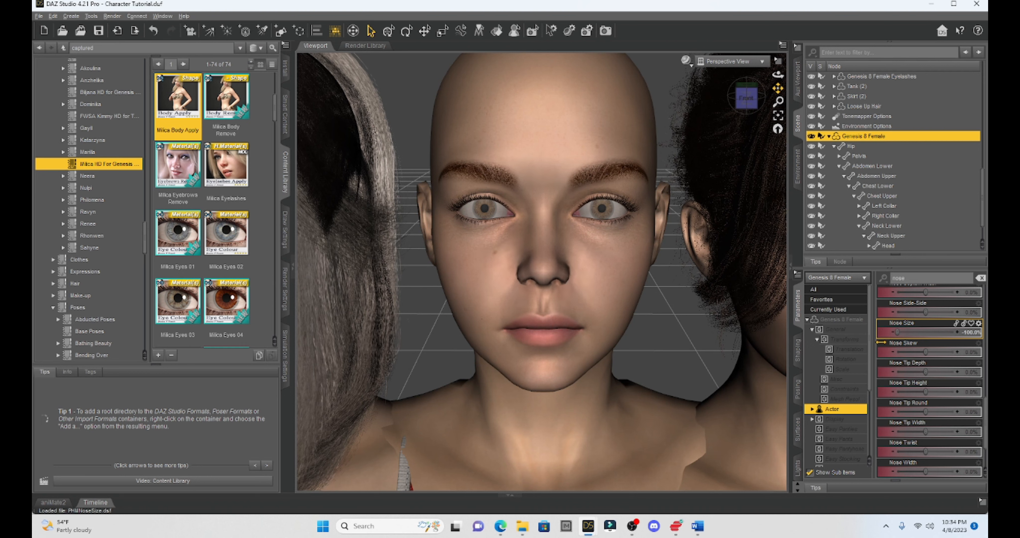
left_click_drag(898, 332, 920, 332)
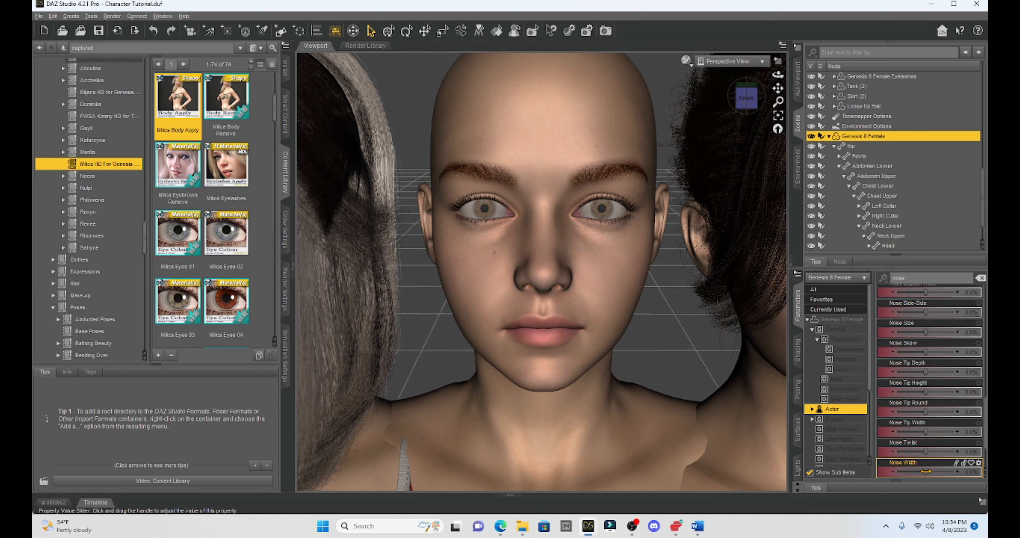
left_click_drag(899, 475, 936, 475)
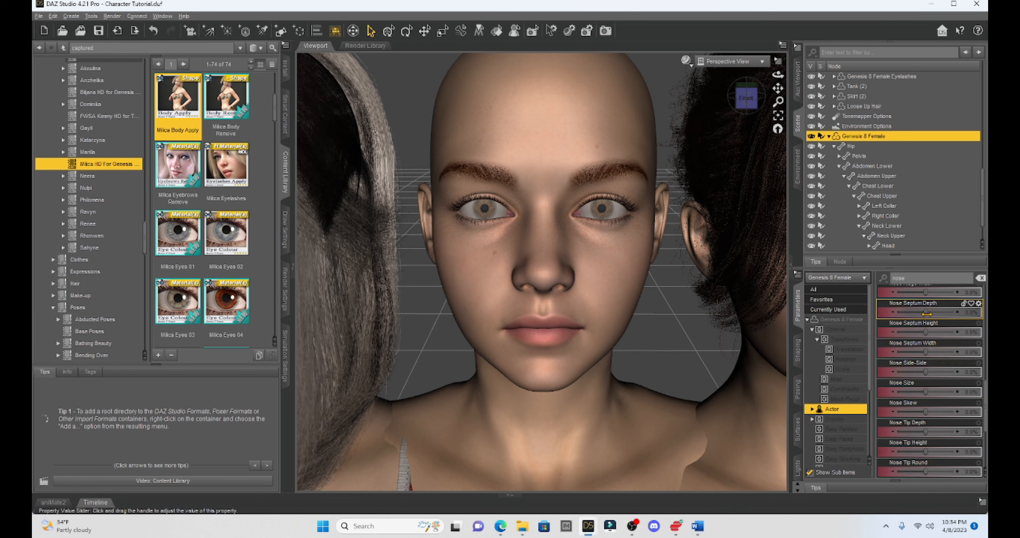
Step: Set Nose Septum Depth near 32% and PF Nose Job 01 near 34%
left_click_drag(945, 313, 907, 312)
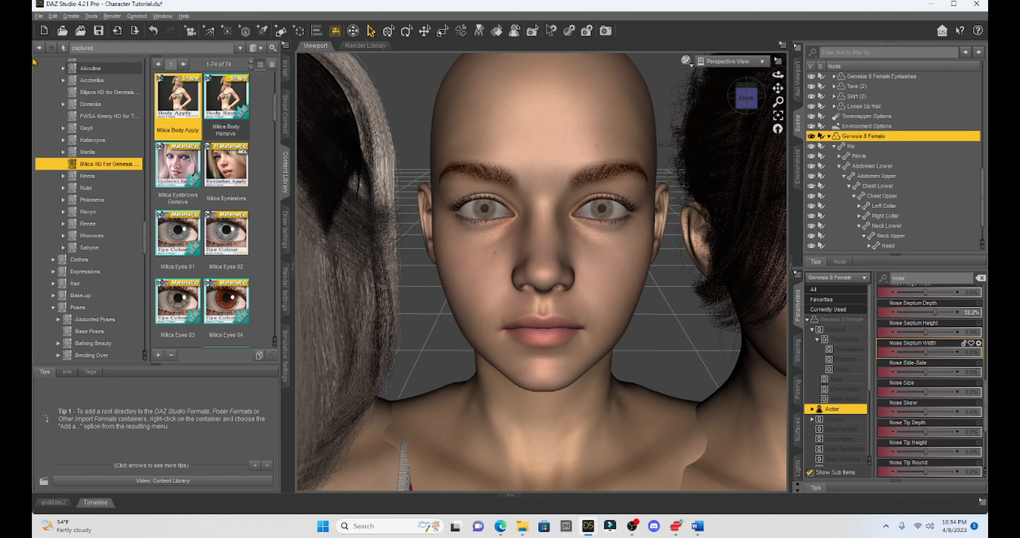
mouse_move(153, 31)
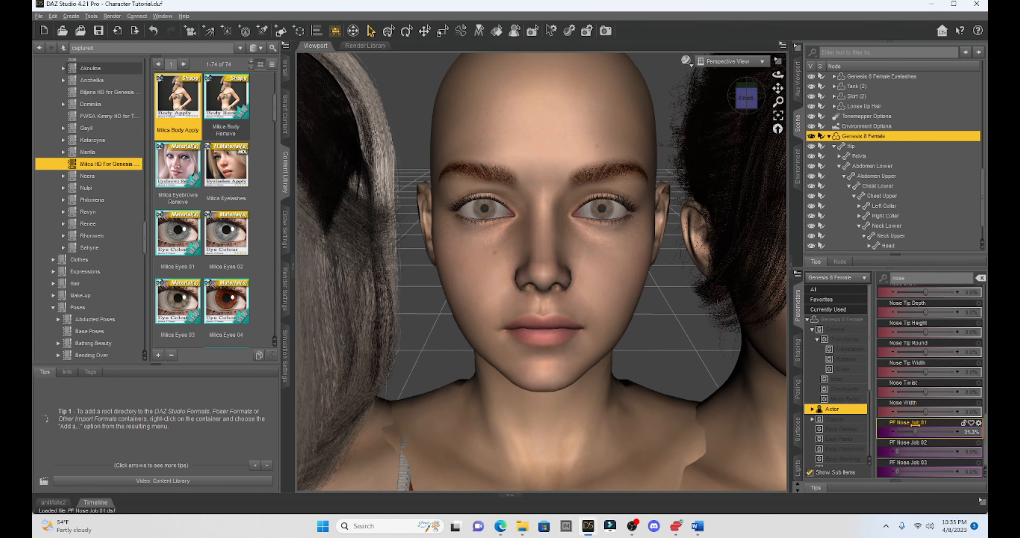
left_click(153, 31)
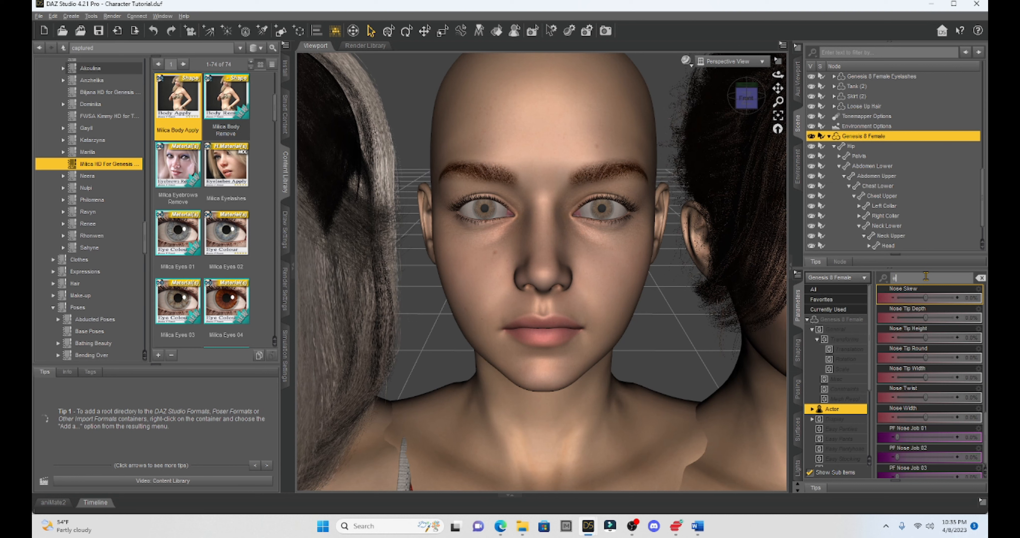
Step: Filter the morphs to 'eyes', try Eyes Size larger and smaller, then reset it to zero
type("eyes")
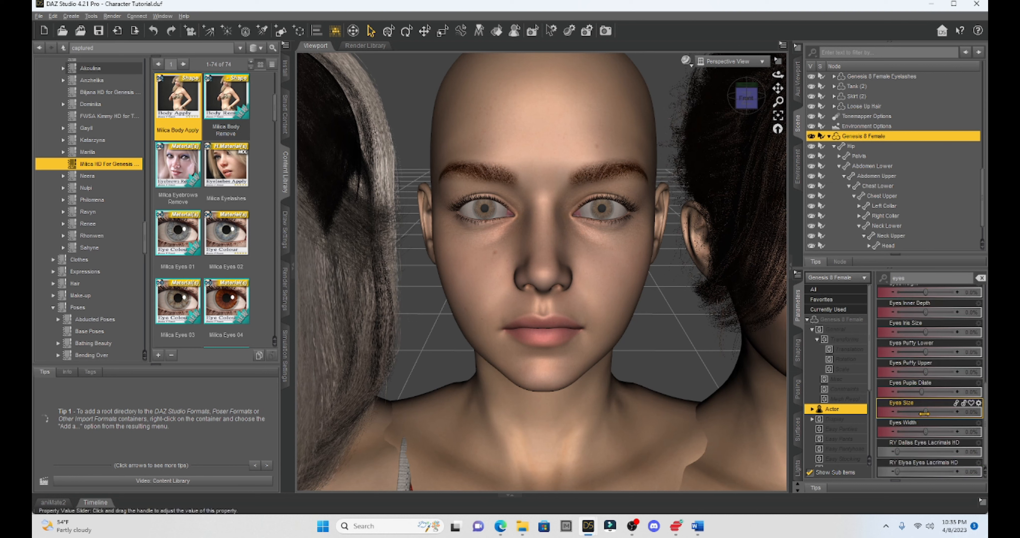
left_click_drag(904, 412, 933, 411)
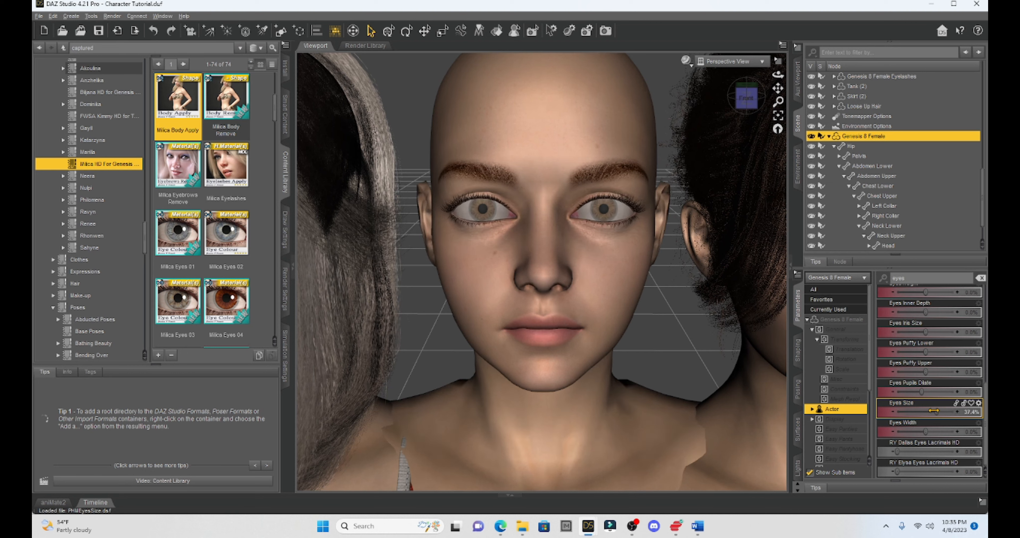
left_click_drag(933, 410, 923, 410)
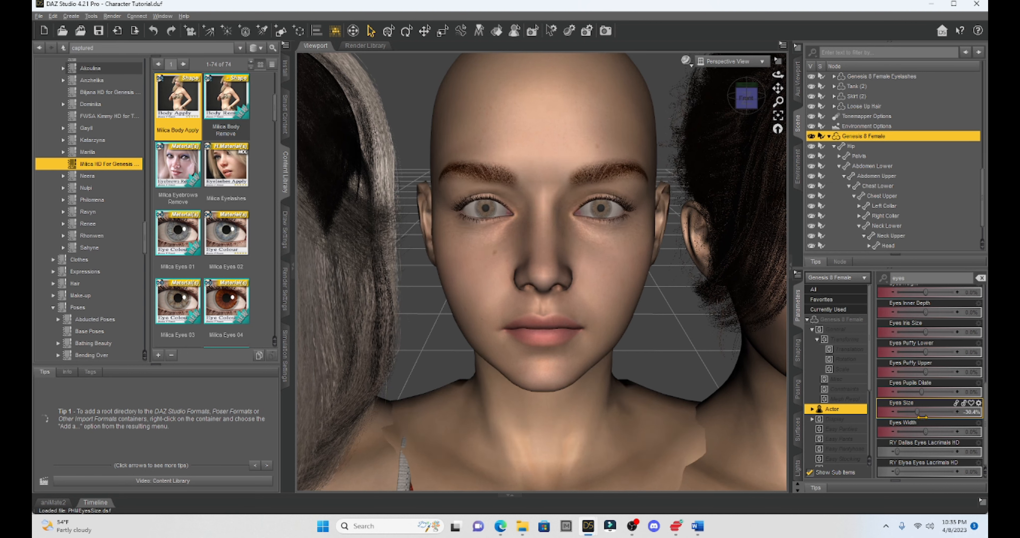
left_click(154, 31)
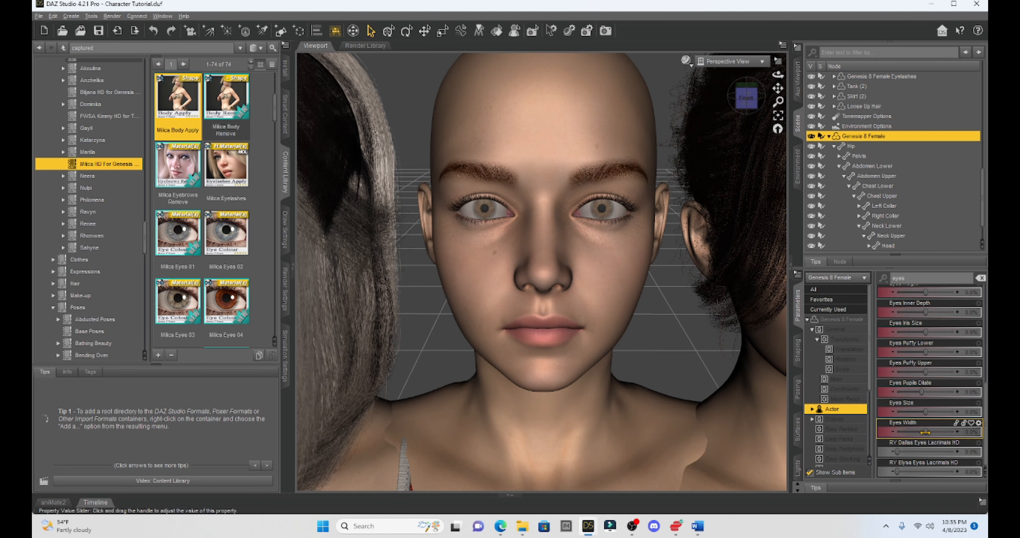
Step: Push Eyes Width to full strength, then bring it back down to about 11%
left_click_drag(925, 431, 969, 431)
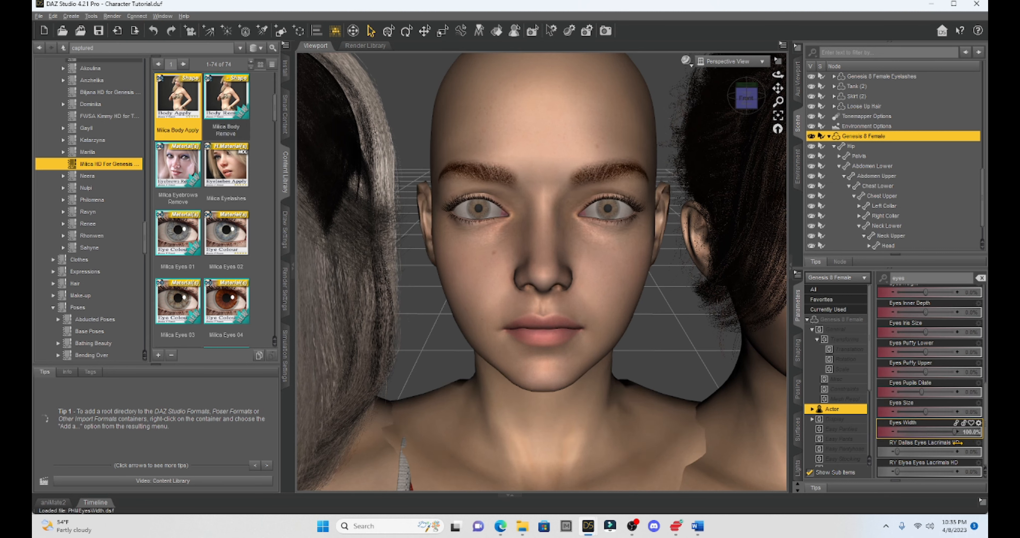
left_click_drag(968, 432, 897, 431)
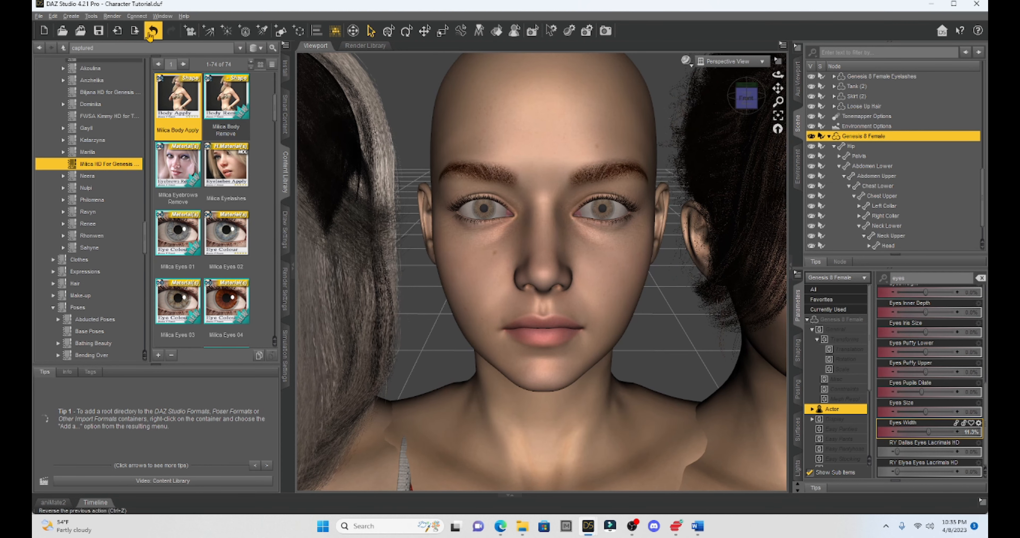
mouse_move(153, 31)
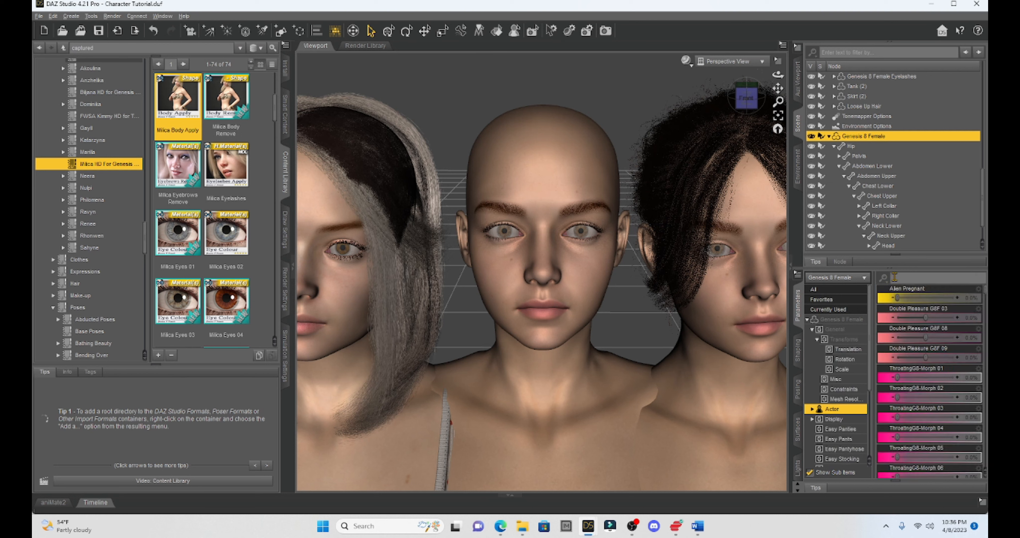
scroll("down", 3)
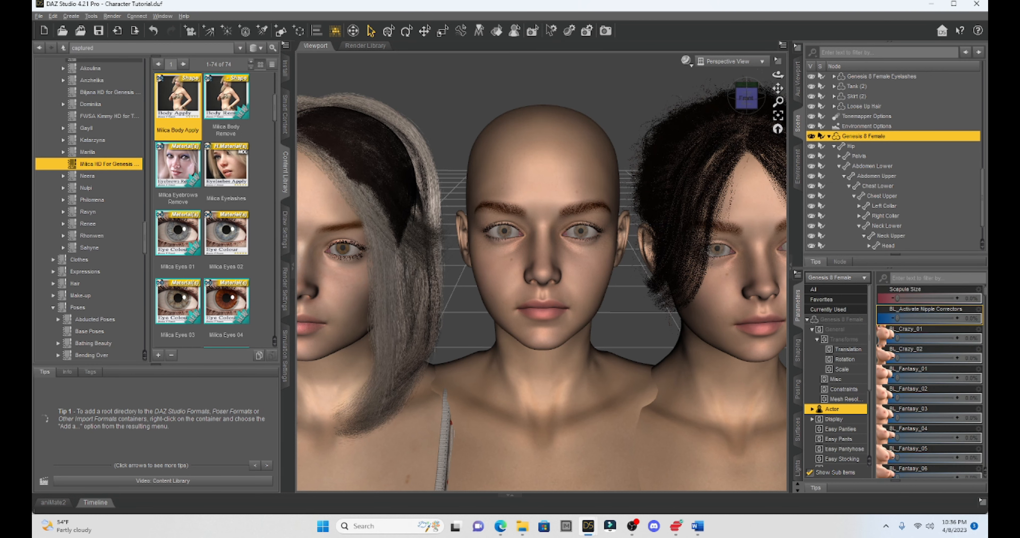
scroll("down", 3)
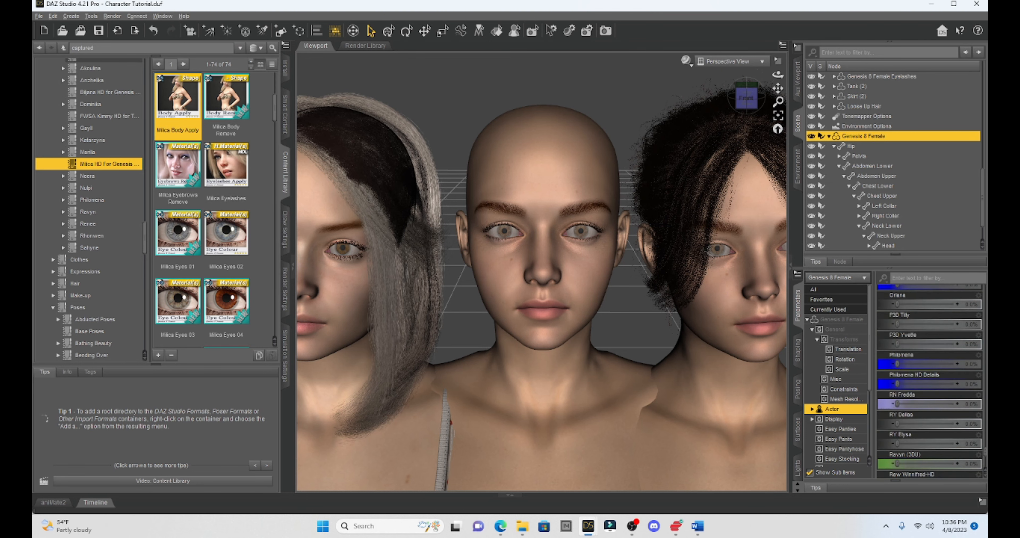
scroll("down", 3)
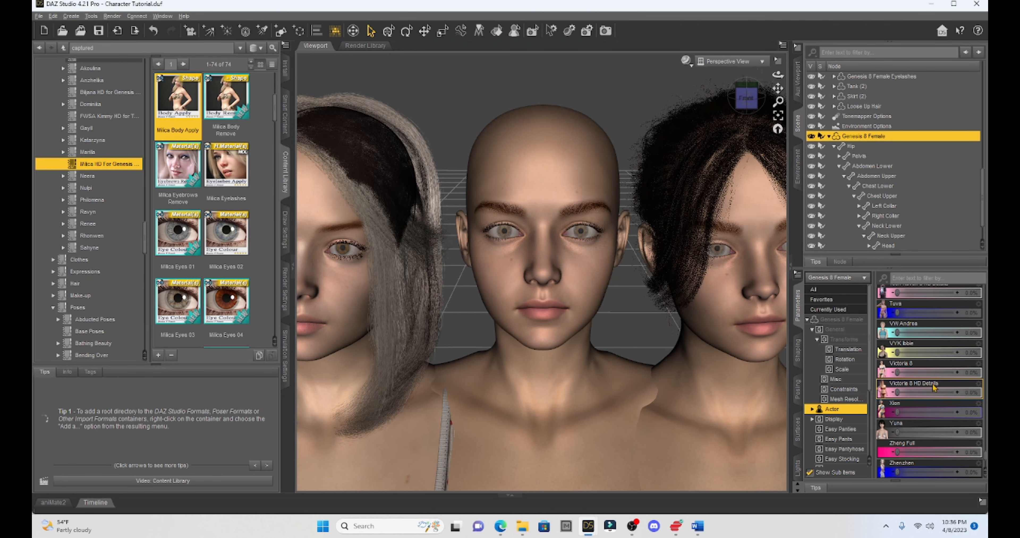
scroll("down", 3)
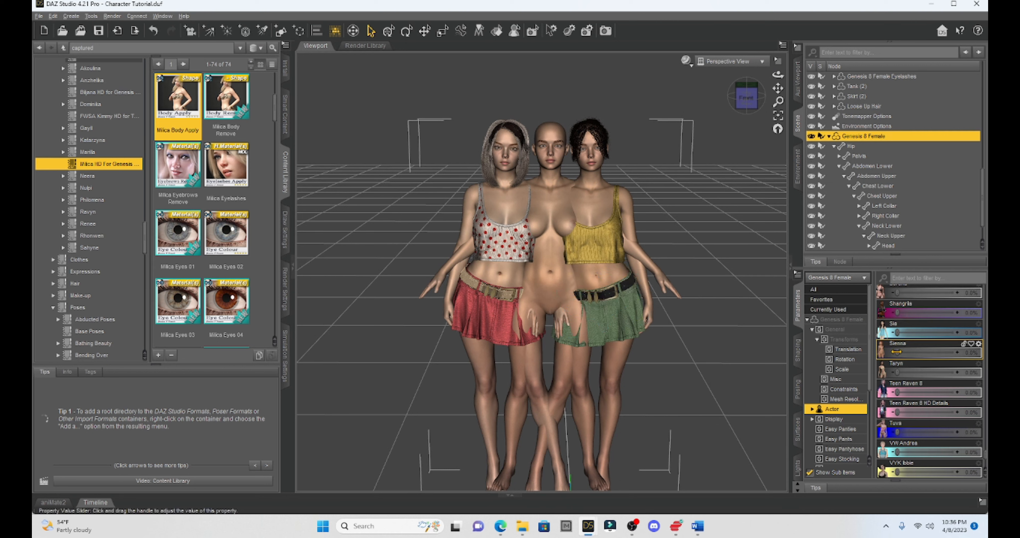
Step: Apply the Nulpi character shape fully on the middle figure, then set it back to zero
scroll("down", 3)
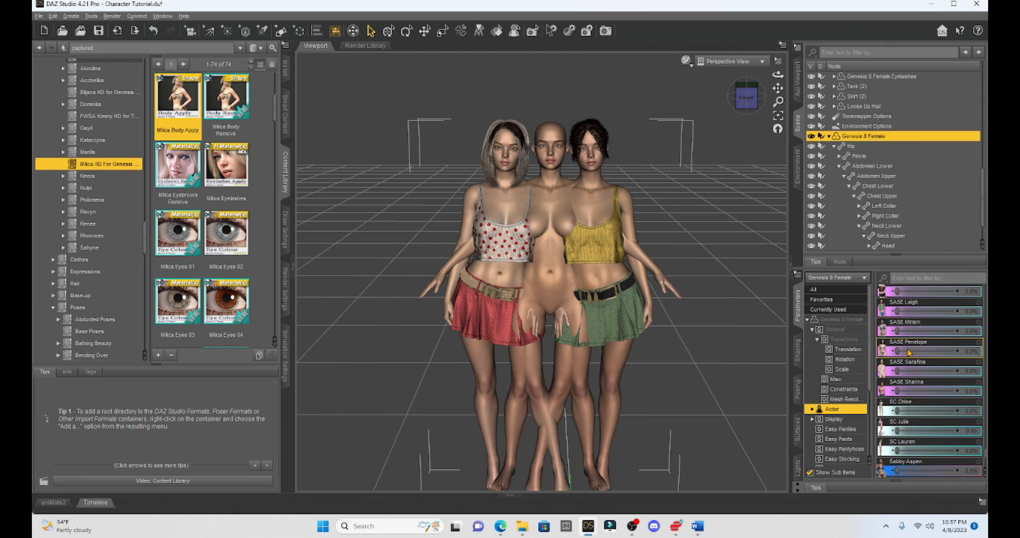
scroll("down", 3)
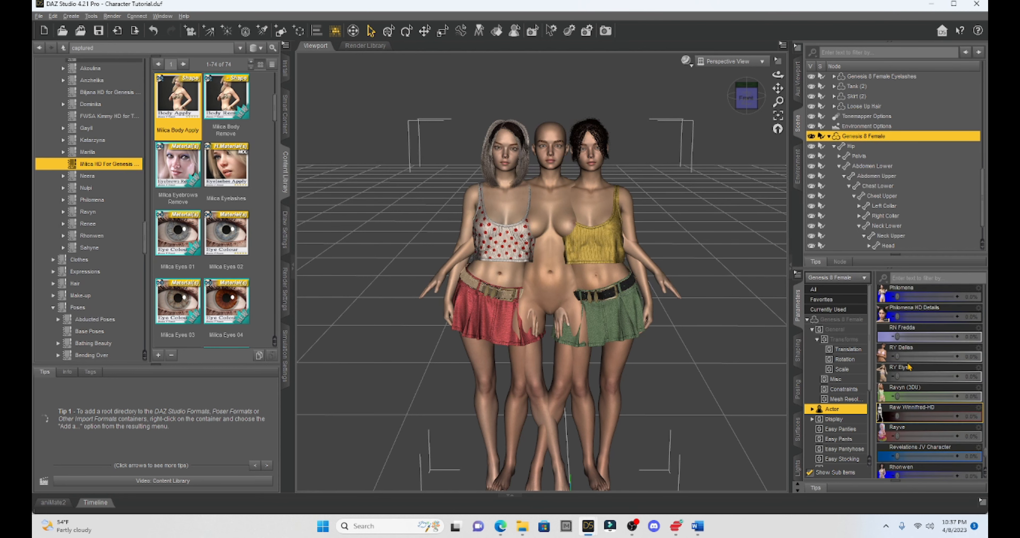
scroll("down", 3)
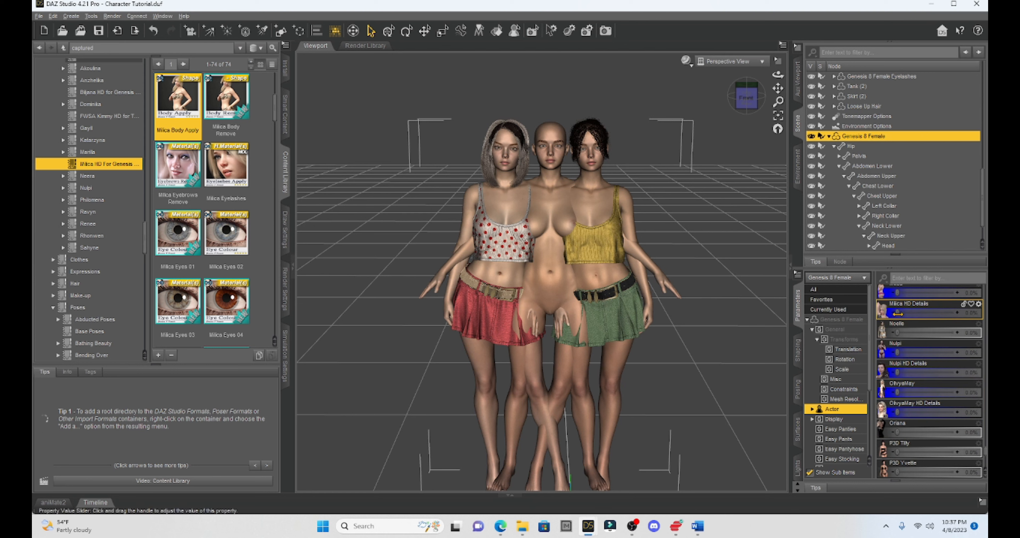
left_click_drag(898, 313, 968, 313)
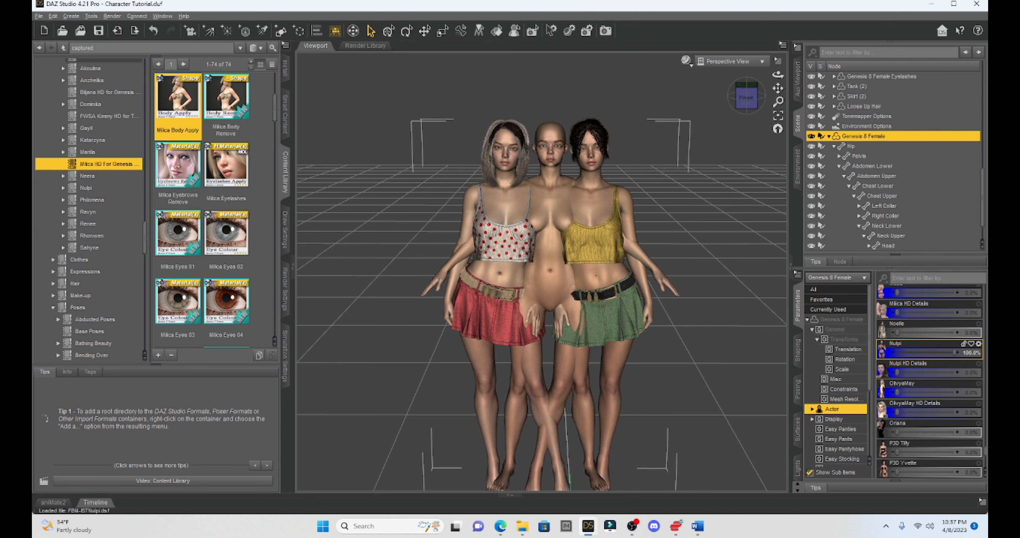
left_click_drag(943, 353, 907, 353)
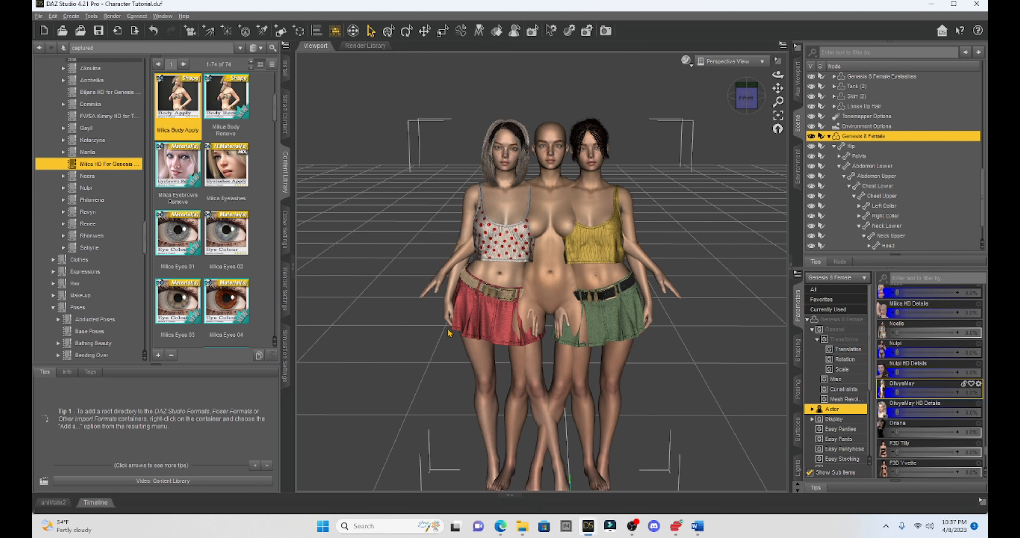
mouse_move(449, 332)
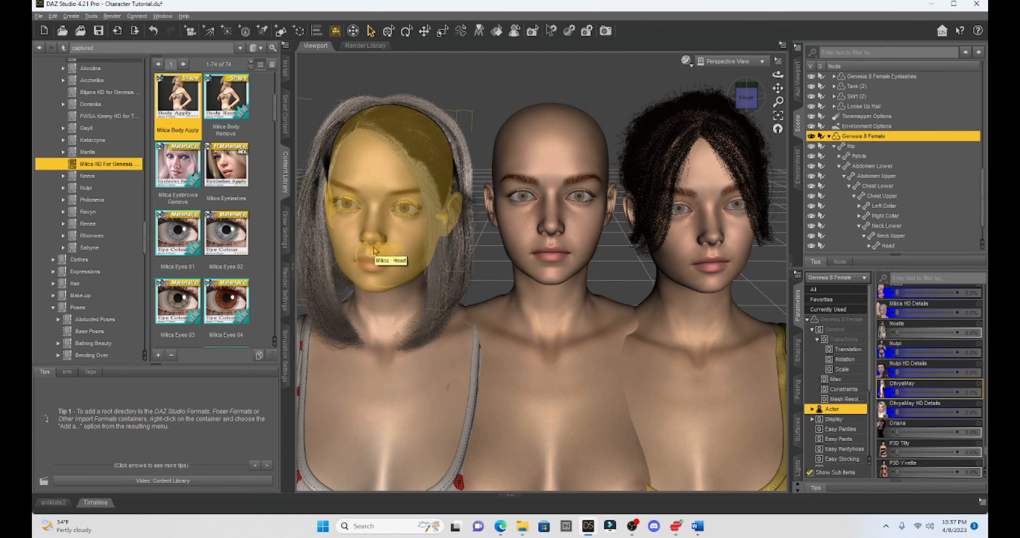
Step: Zoom in on the three heads and browse Milica's eyebrow colour presets
left_click(577, 195)
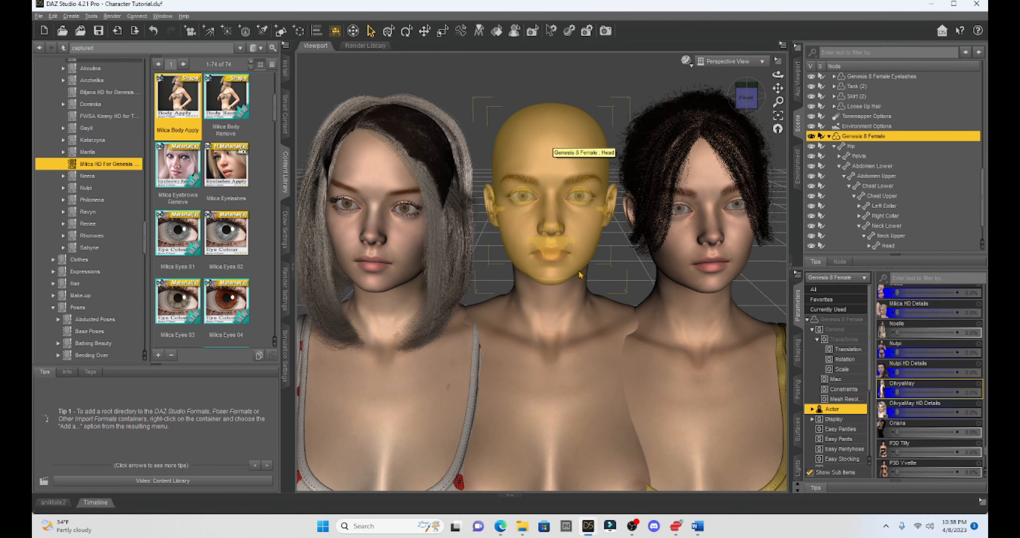
mouse_move(564, 319)
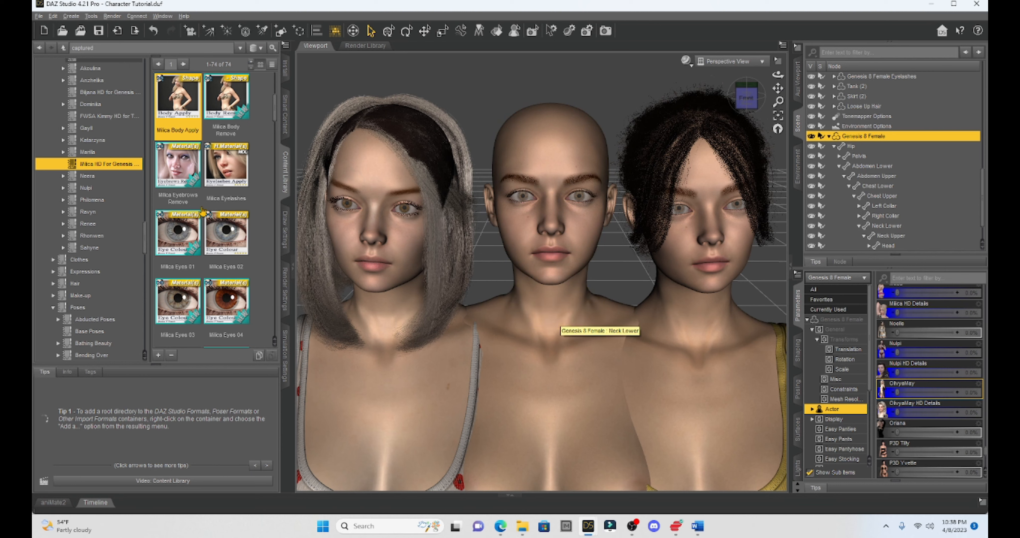
scroll("down", 3)
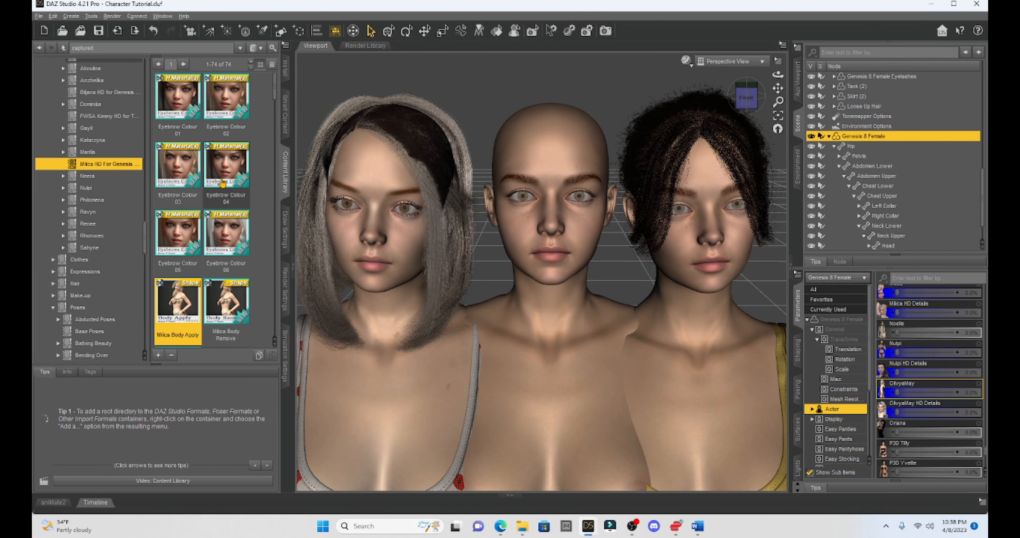
mouse_move(226, 234)
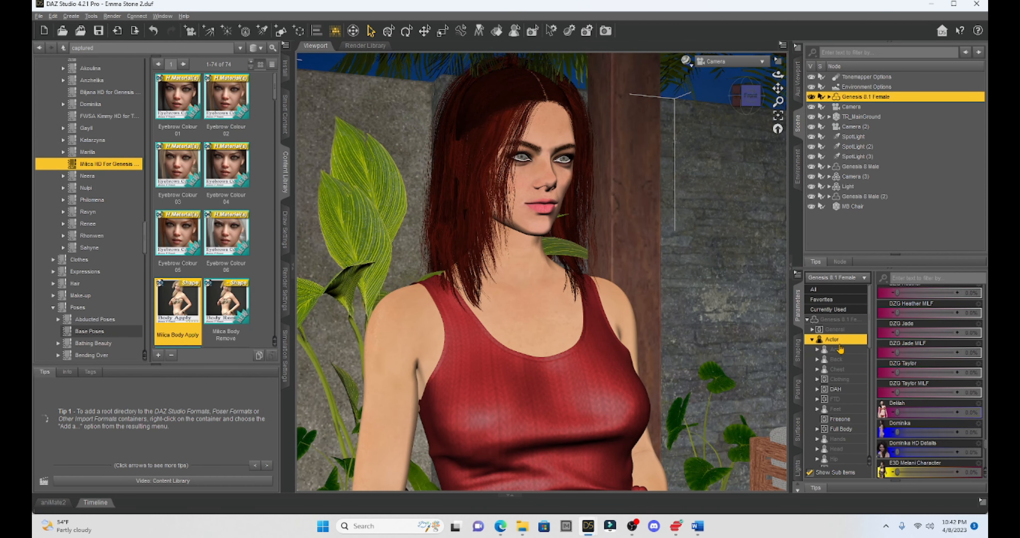
mouse_move(837, 347)
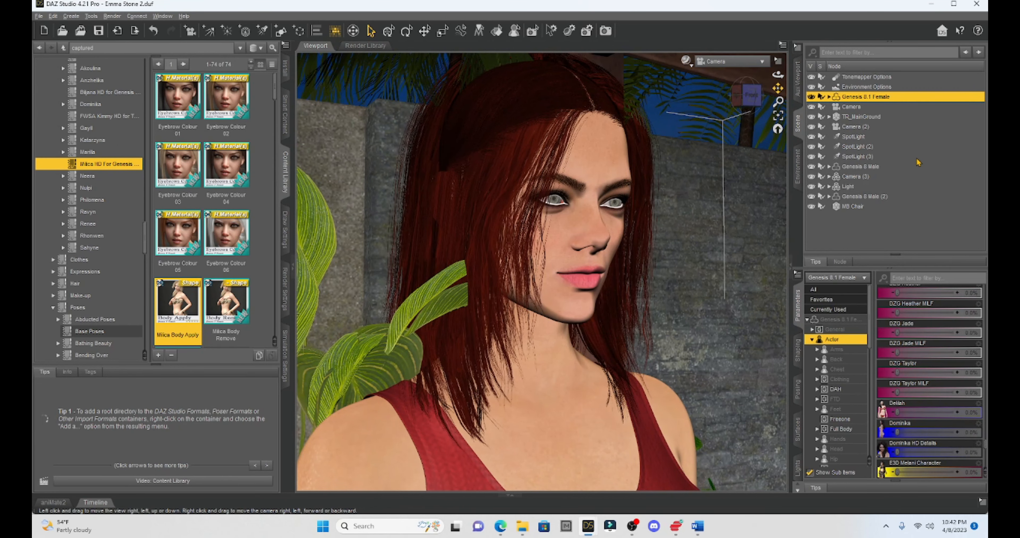
mouse_move(922, 179)
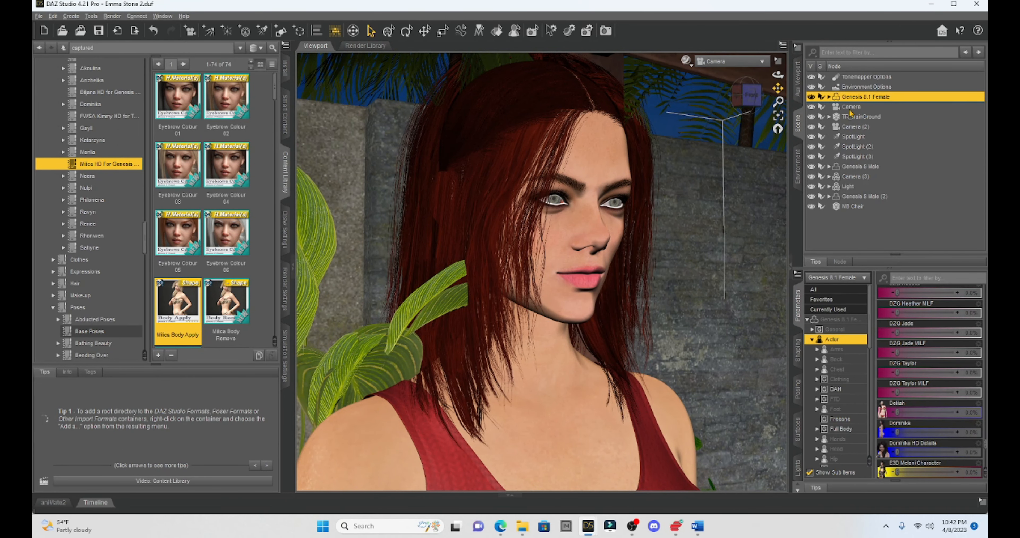
mouse_move(352, 31)
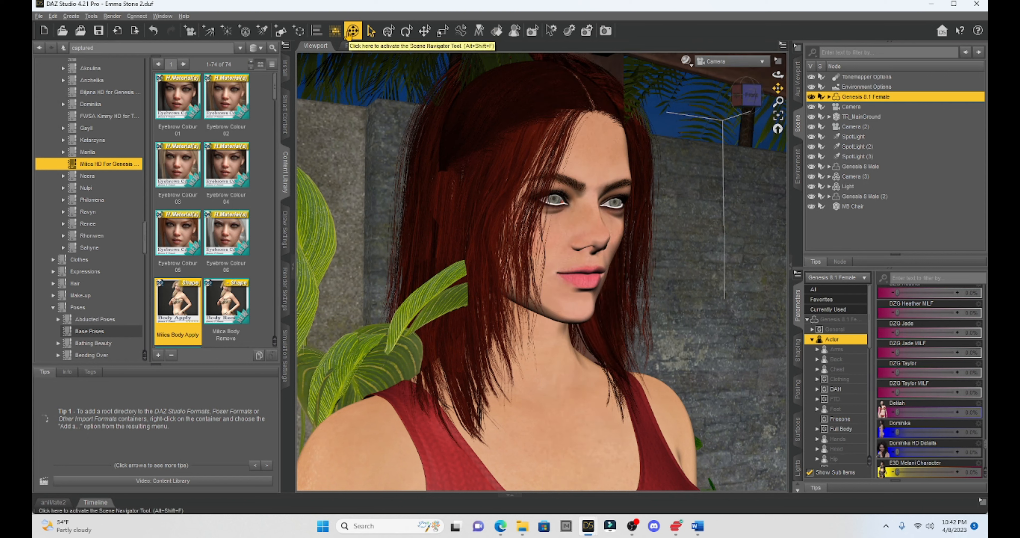